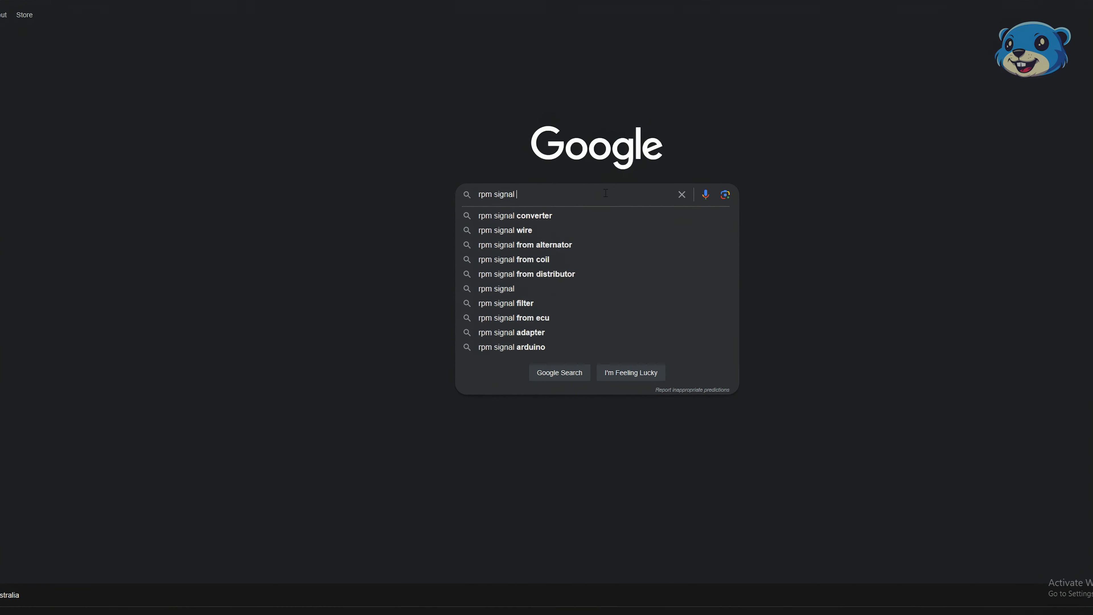
Search Google for 'rpm signal for mustang 200…'
type("for mustang 200")
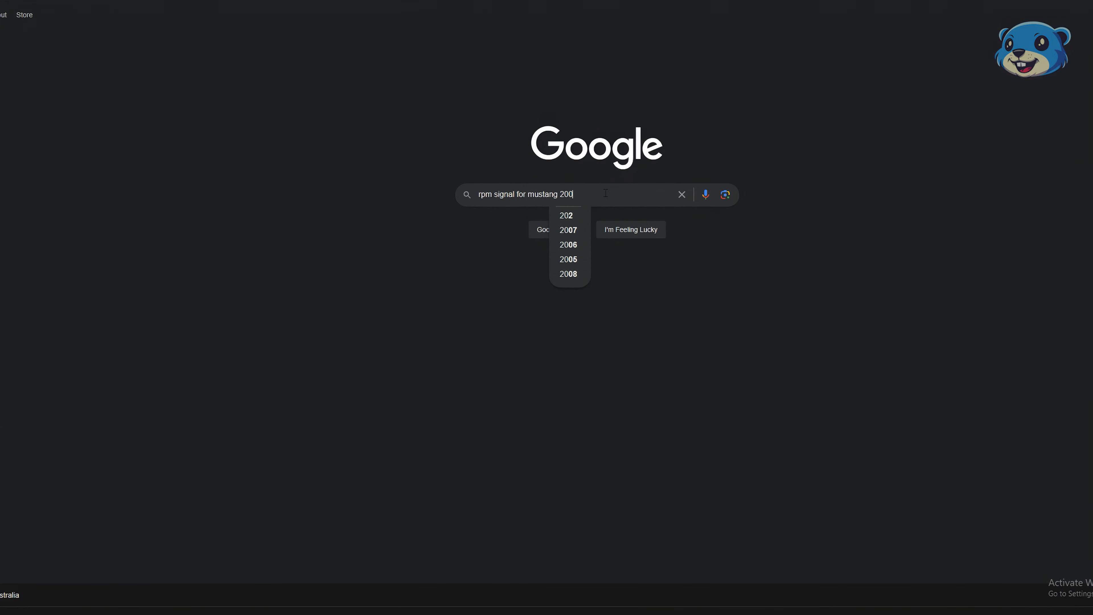
left_click(568, 258)
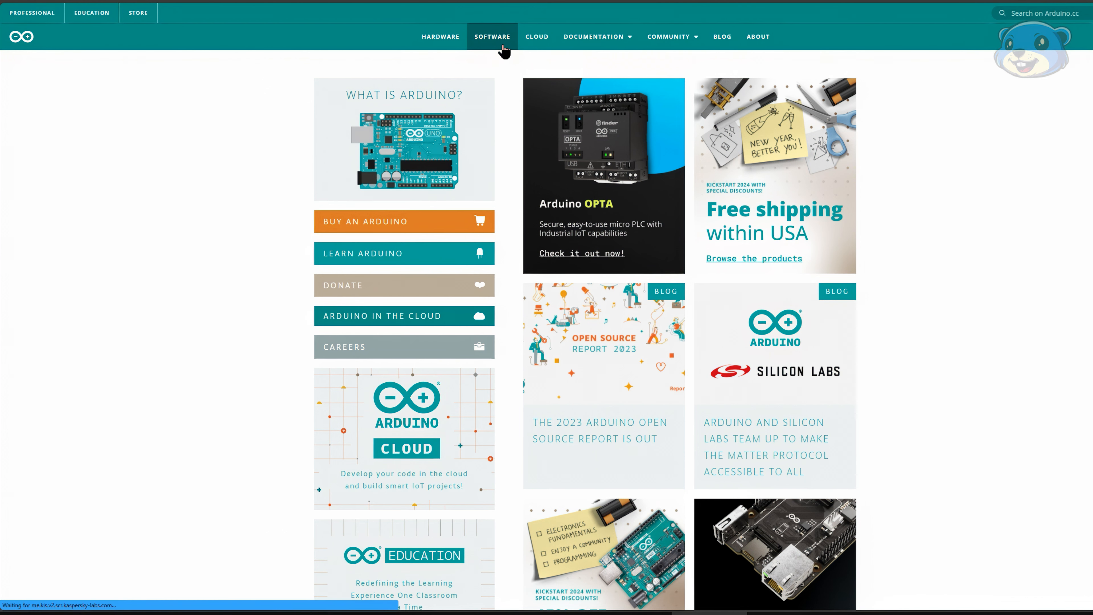
Go to the arduino.cc Software downloads page offering Arduino IDE 2.2.1
left_click(491, 37)
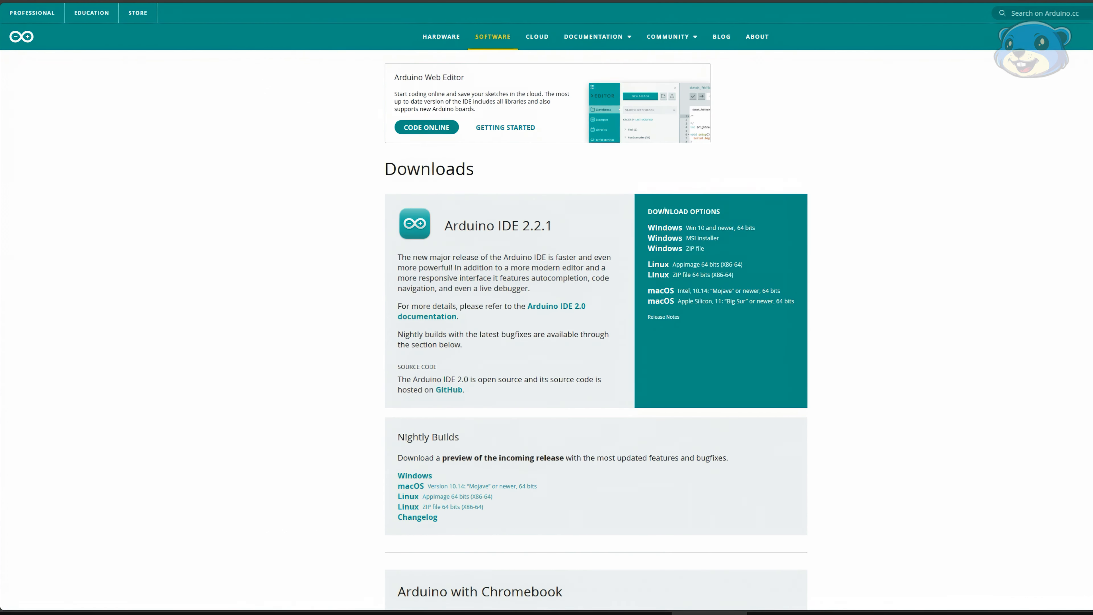
mouse_move(542, 201)
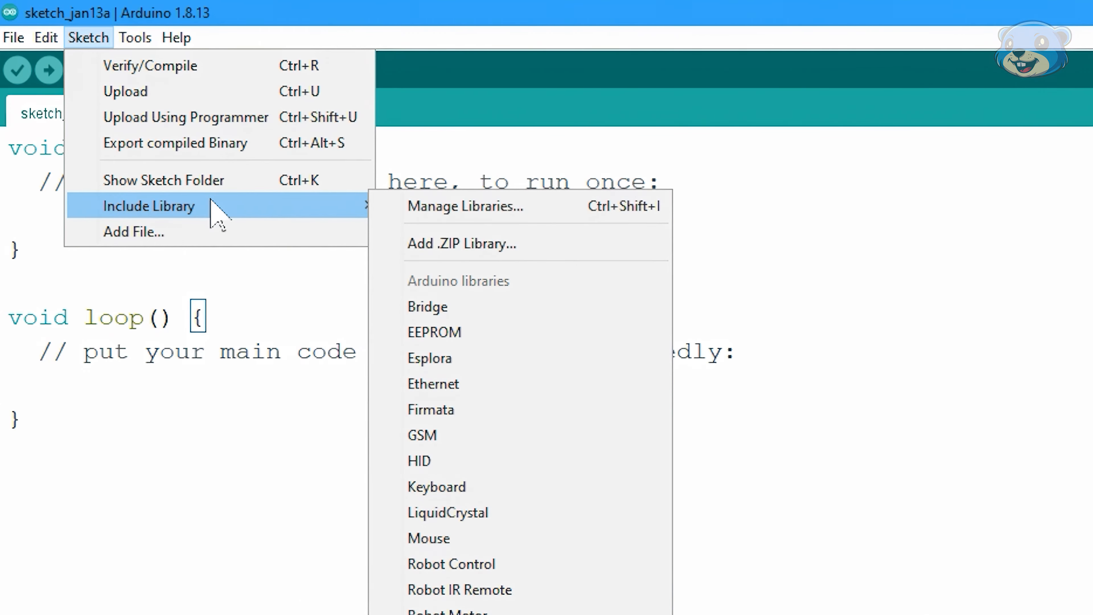
Search the Library Manager for 'neopixel' and confirm Adafruit NeoPixel 1.12.0 is installed
left_click(464, 206)
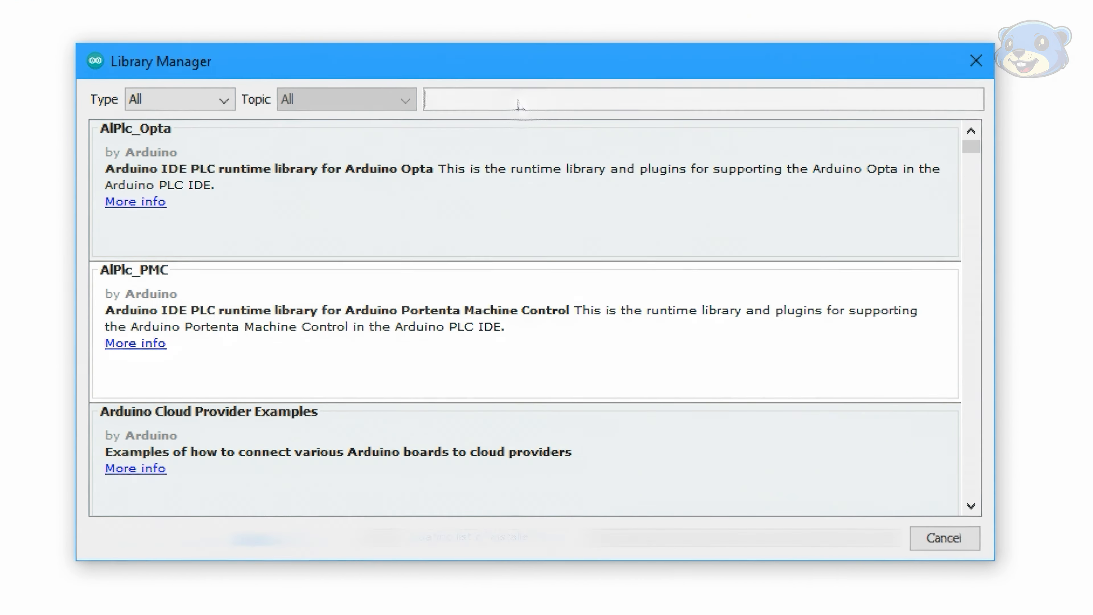
type("neopix")
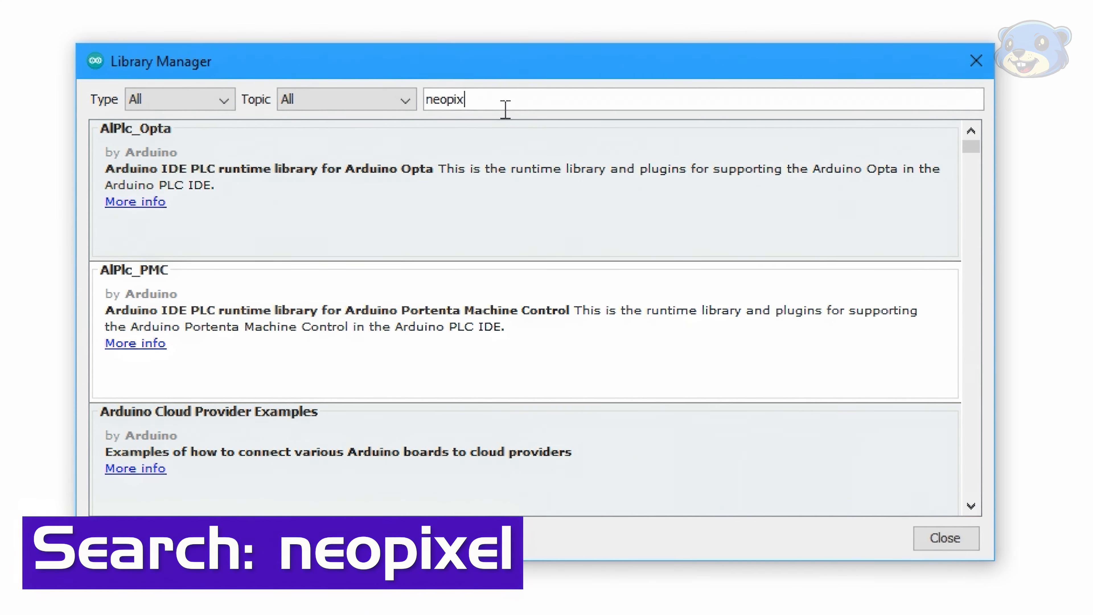
type("el")
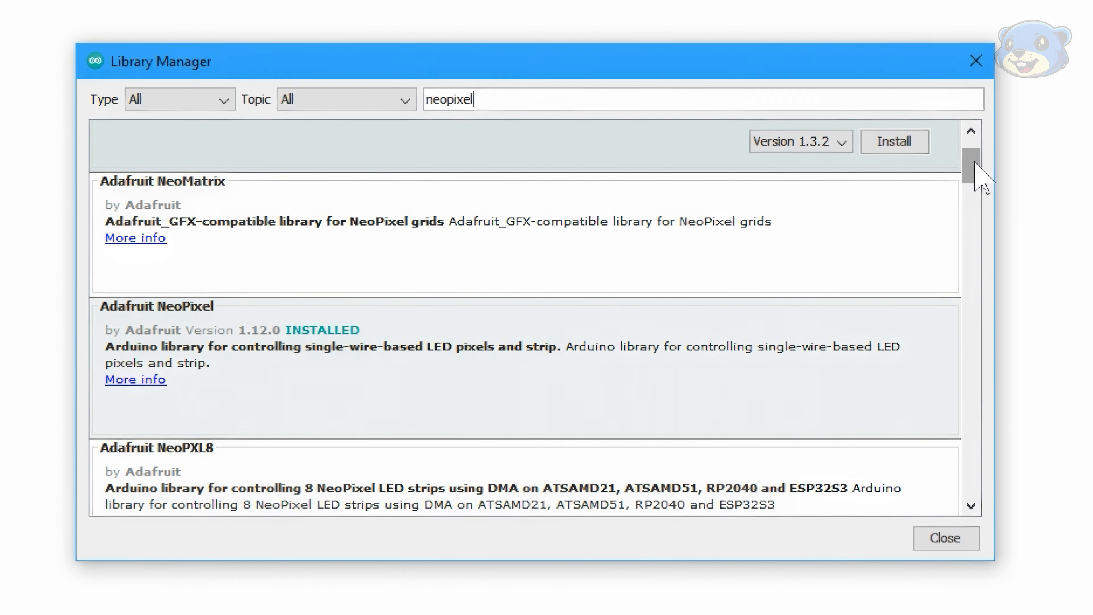
scroll("down", 3)
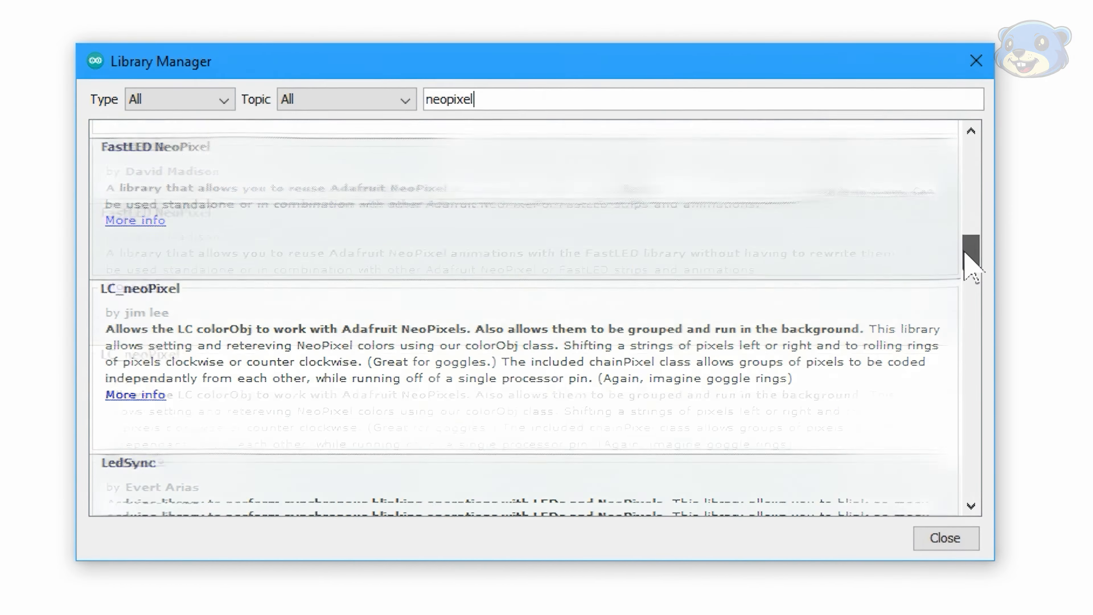
scroll("up", 3)
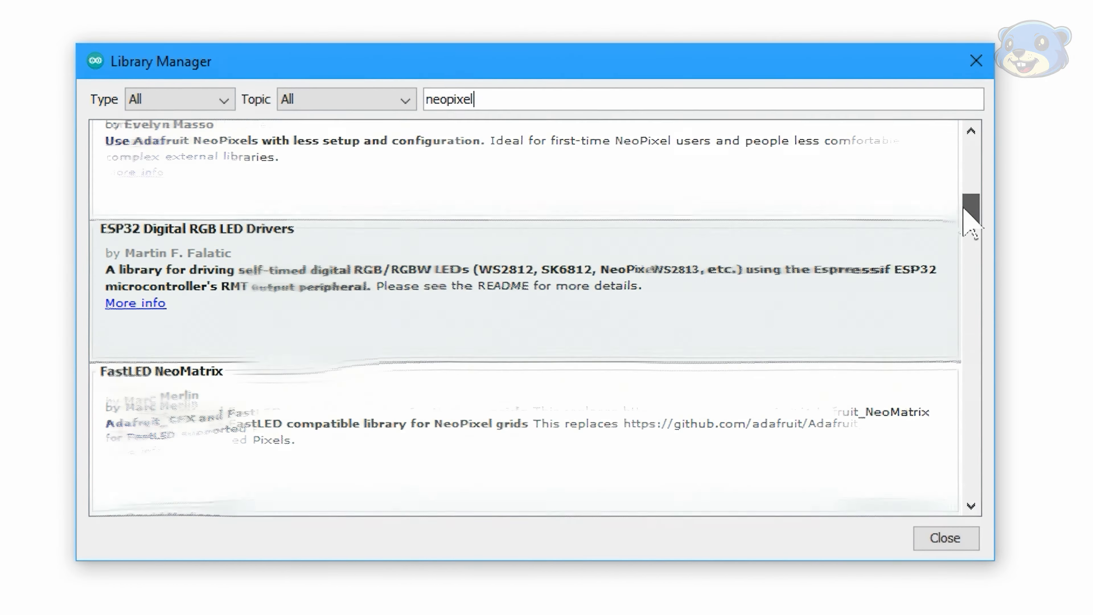
scroll("up", 3)
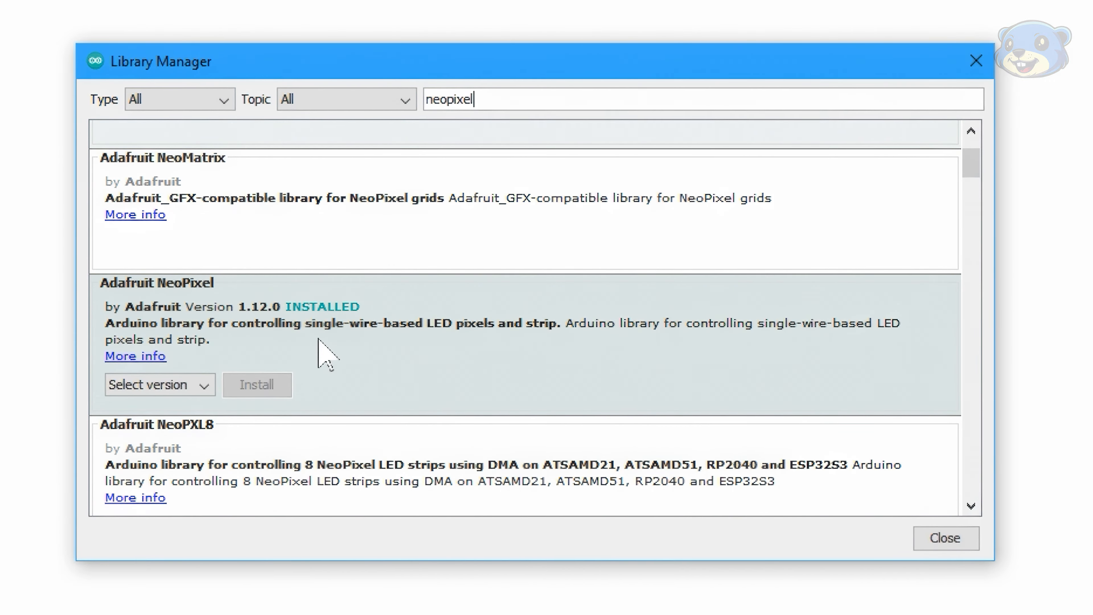
mouse_move(236, 306)
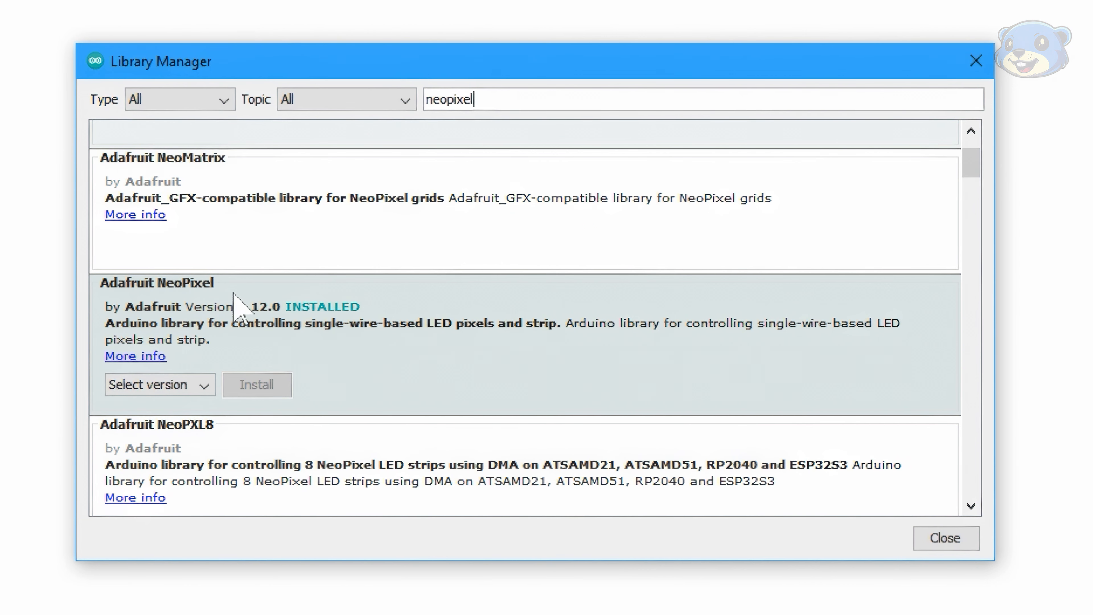
left_click(945, 538)
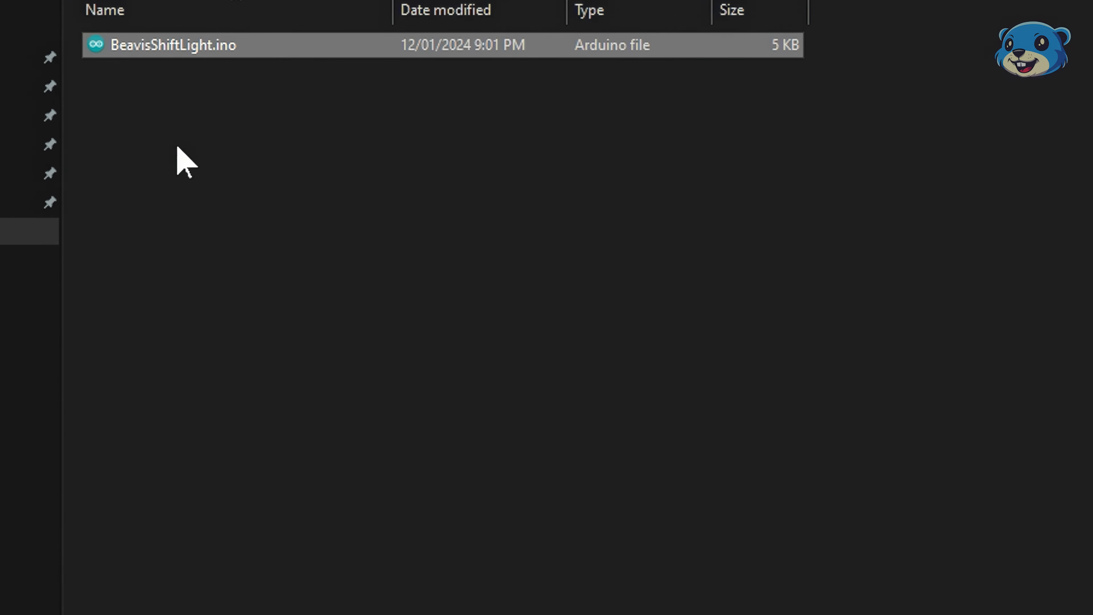
Open the BeavisShiftLight.ino sketch from the Explorer
double_click(173, 44)
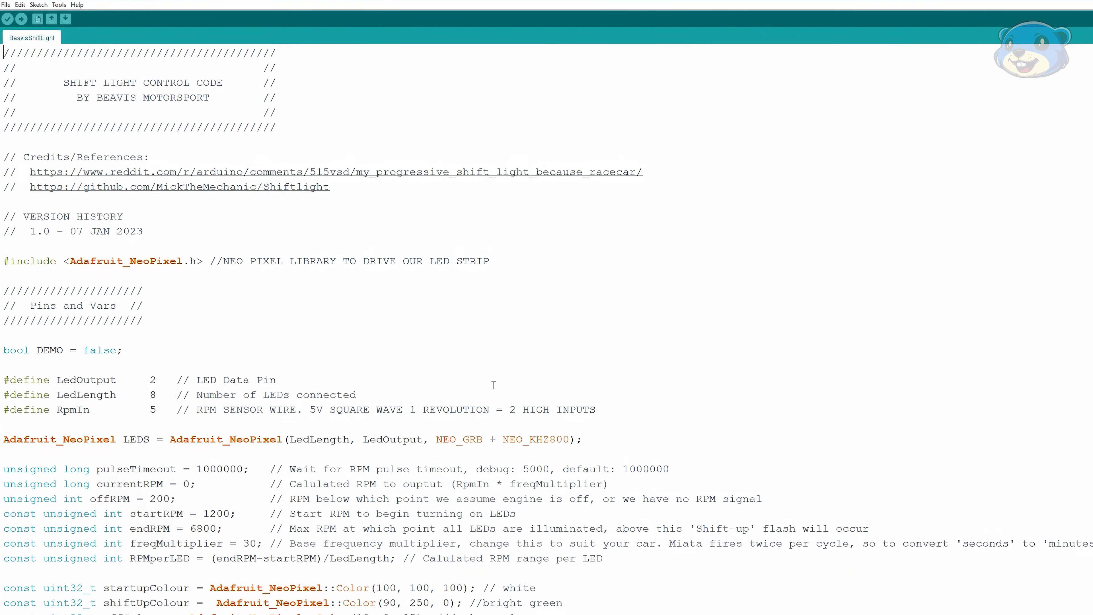
mouse_move(501, 235)
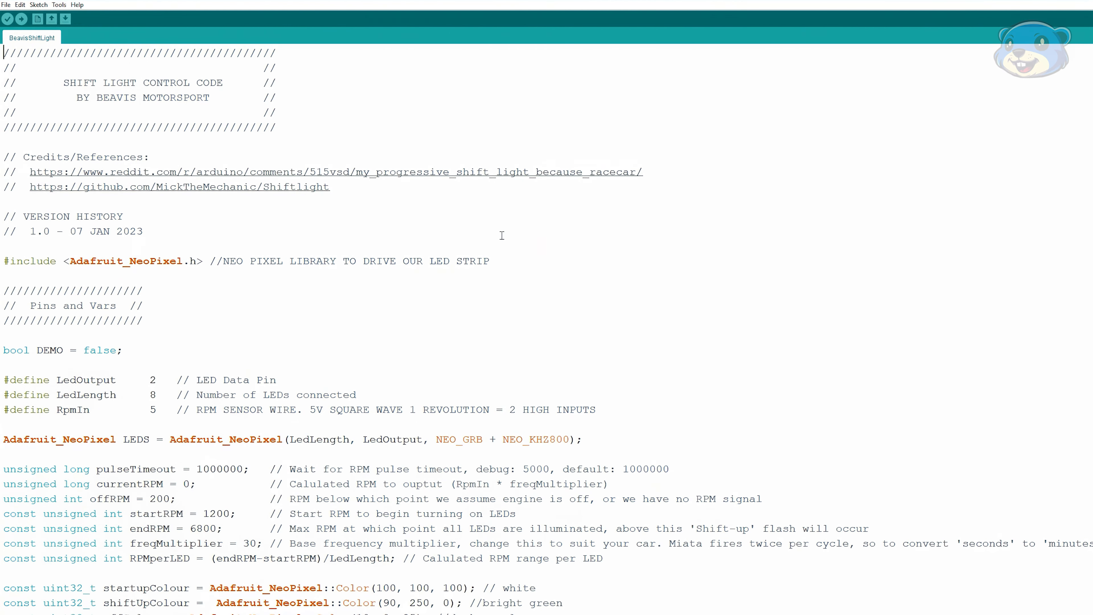
mouse_move(512, 226)
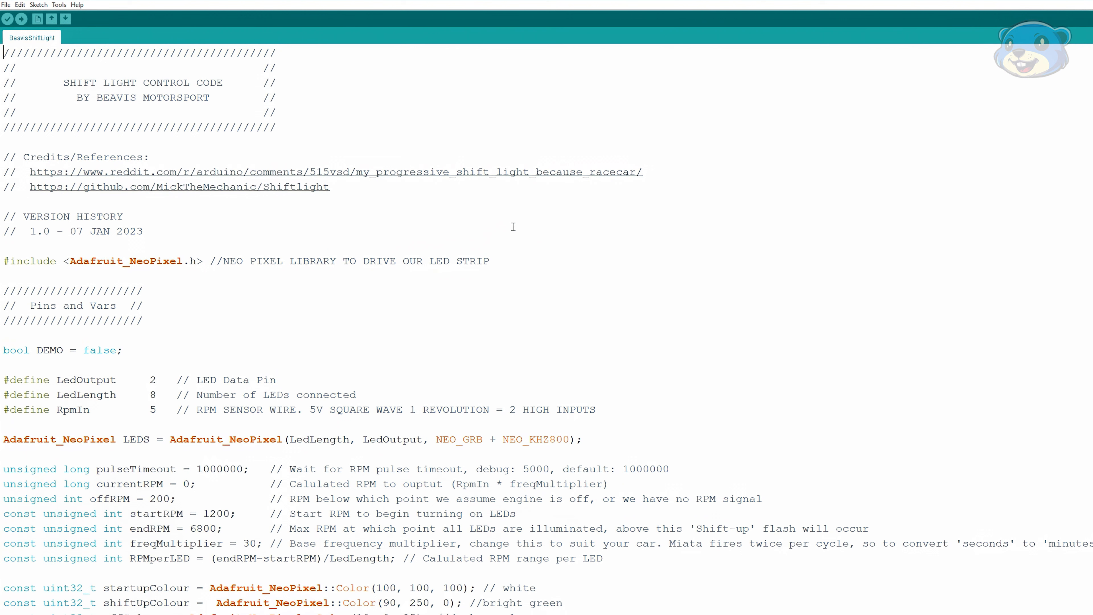
mouse_move(497, 235)
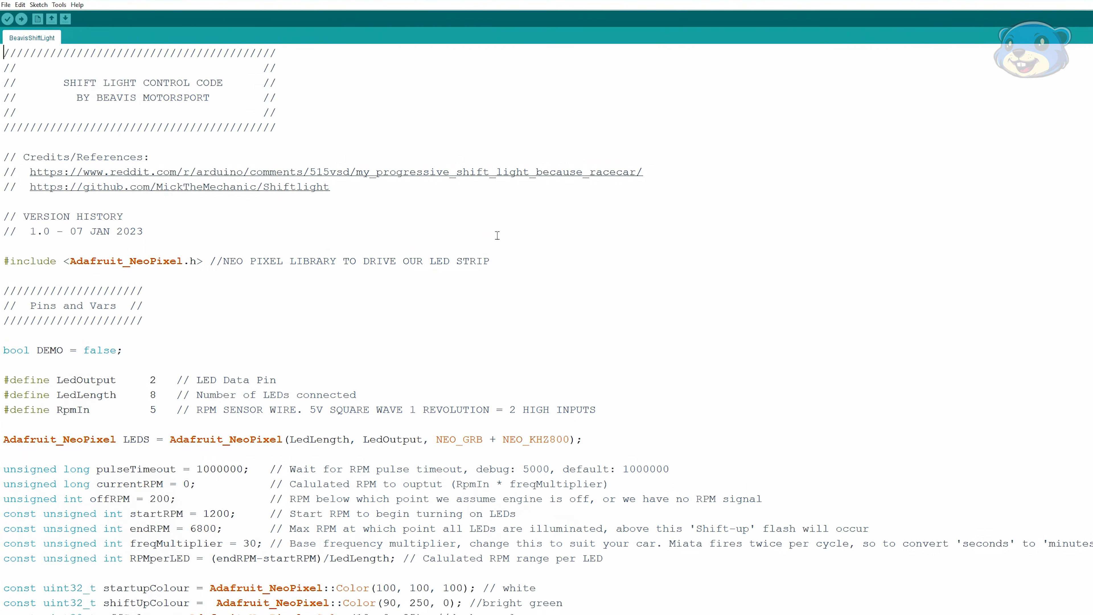
mouse_move(568, 239)
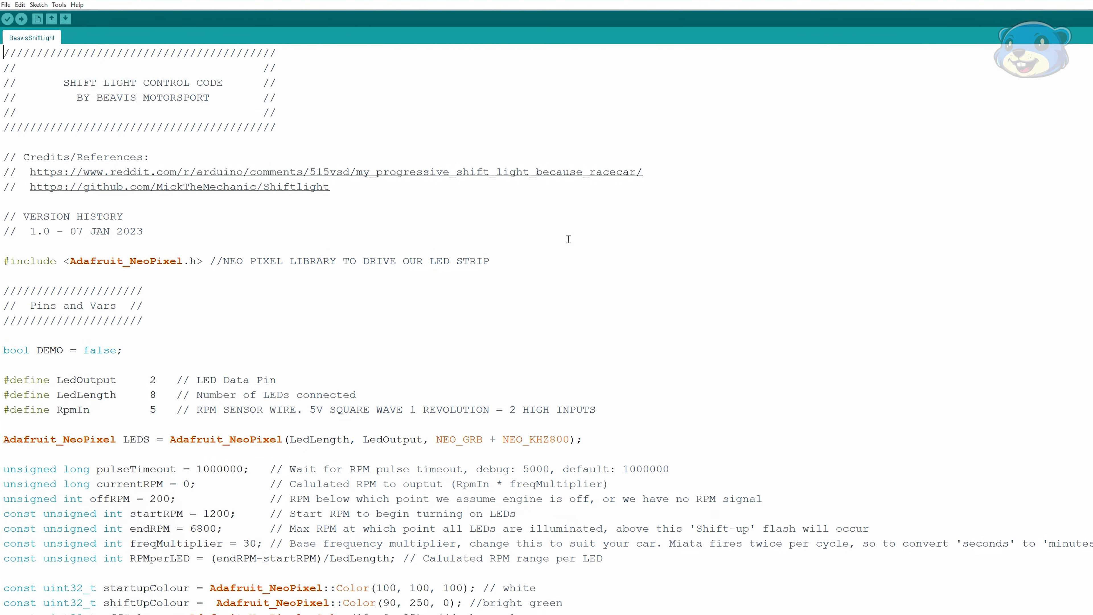
scroll("down", 3)
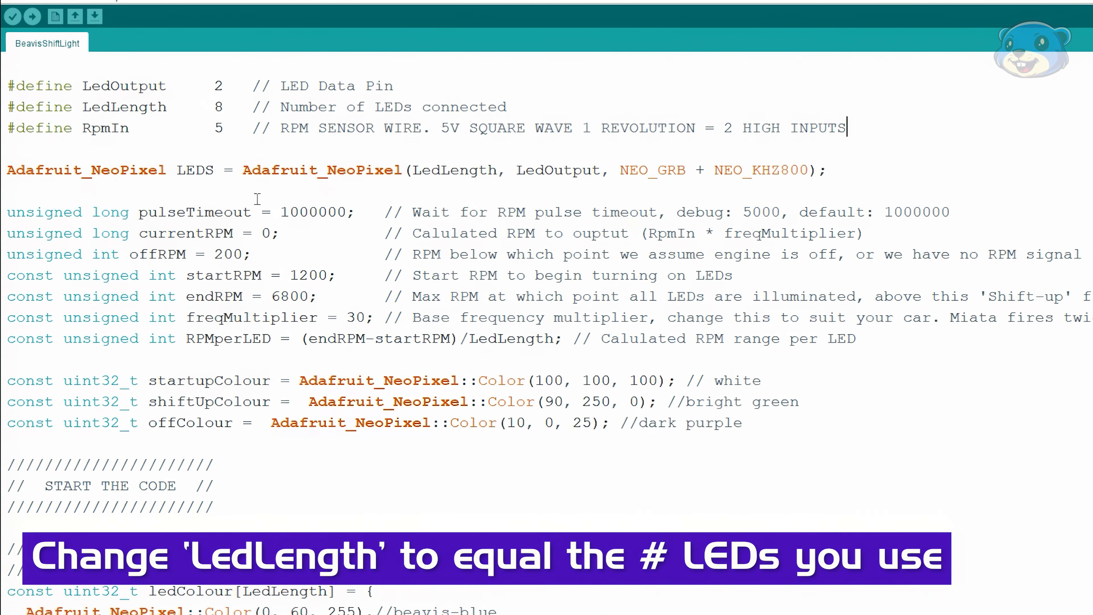
mouse_move(899, 152)
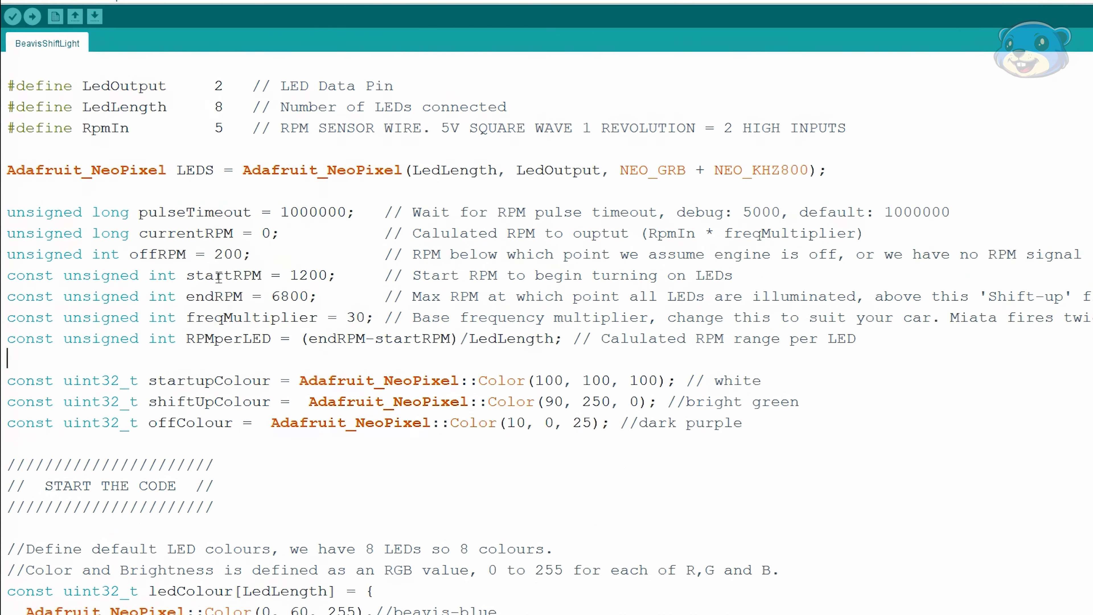
double_click(223, 275)
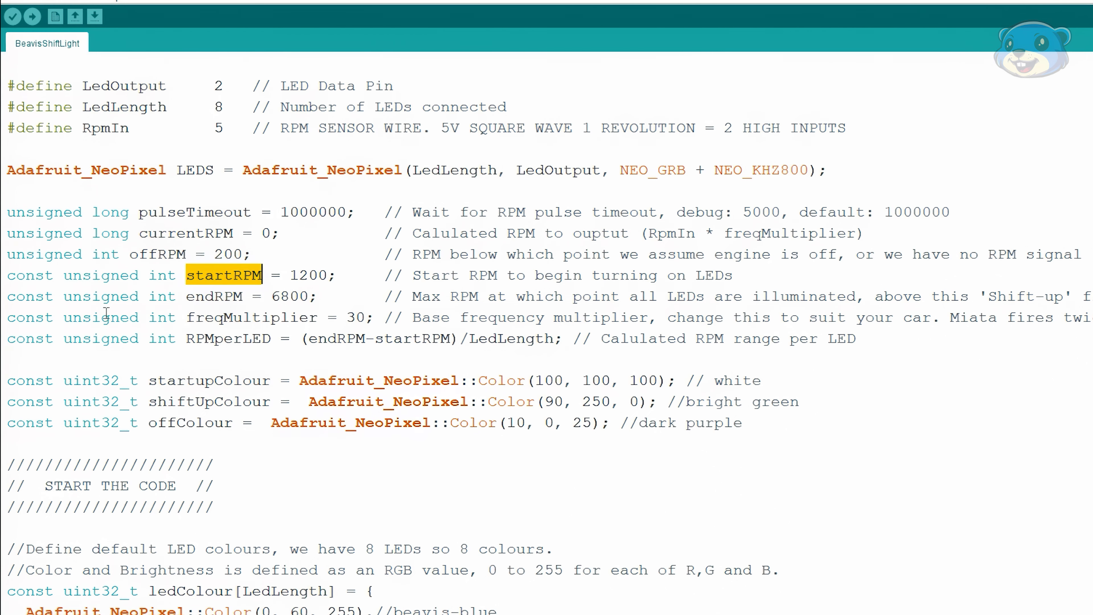
left_click(198, 296)
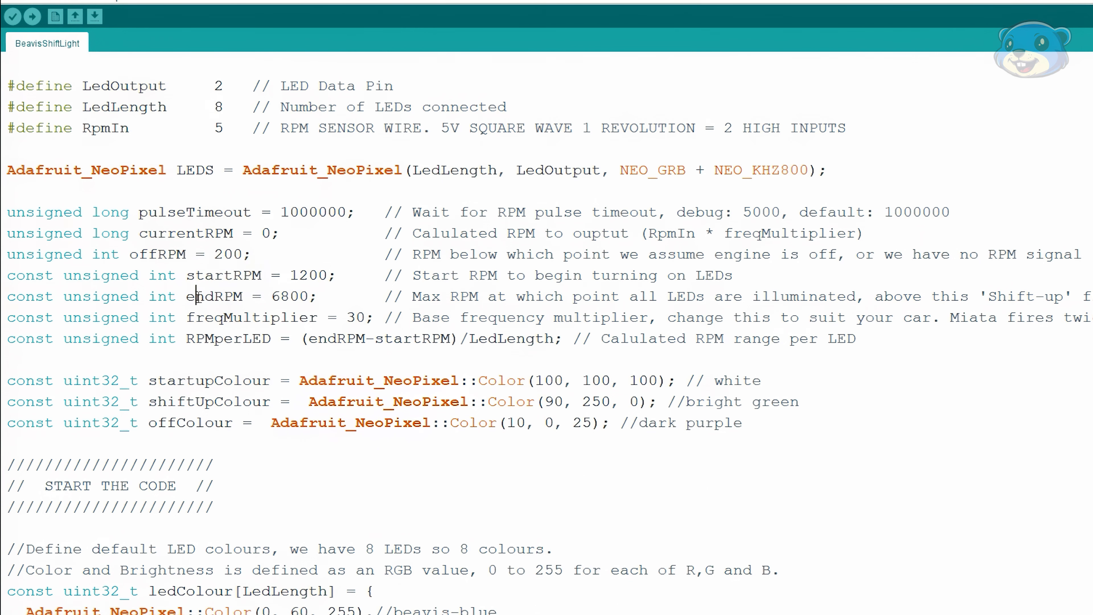
double_click(214, 296)
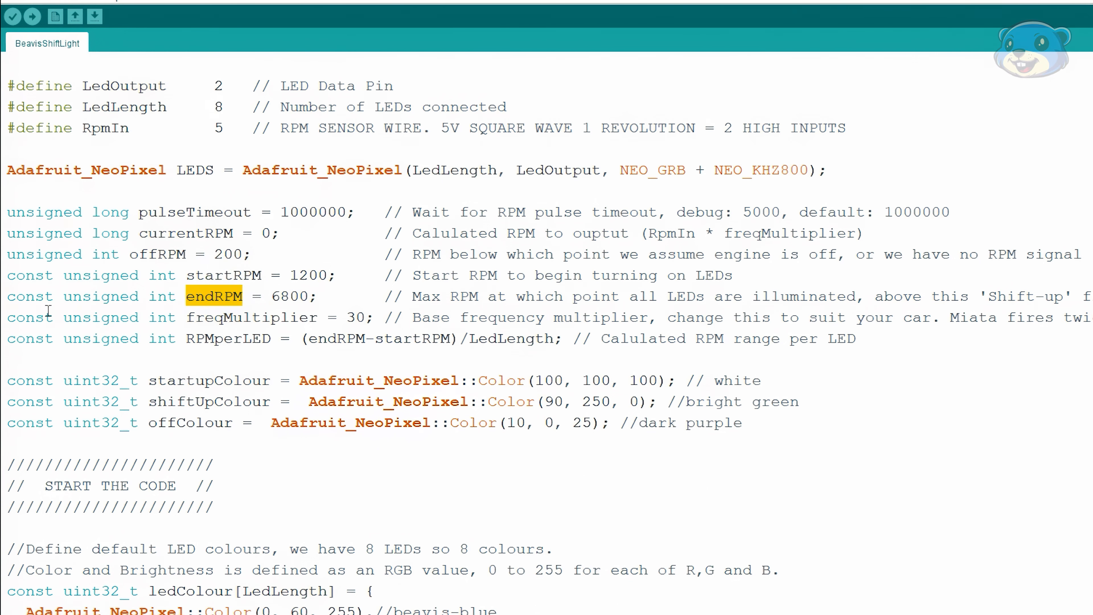
mouse_move(102, 338)
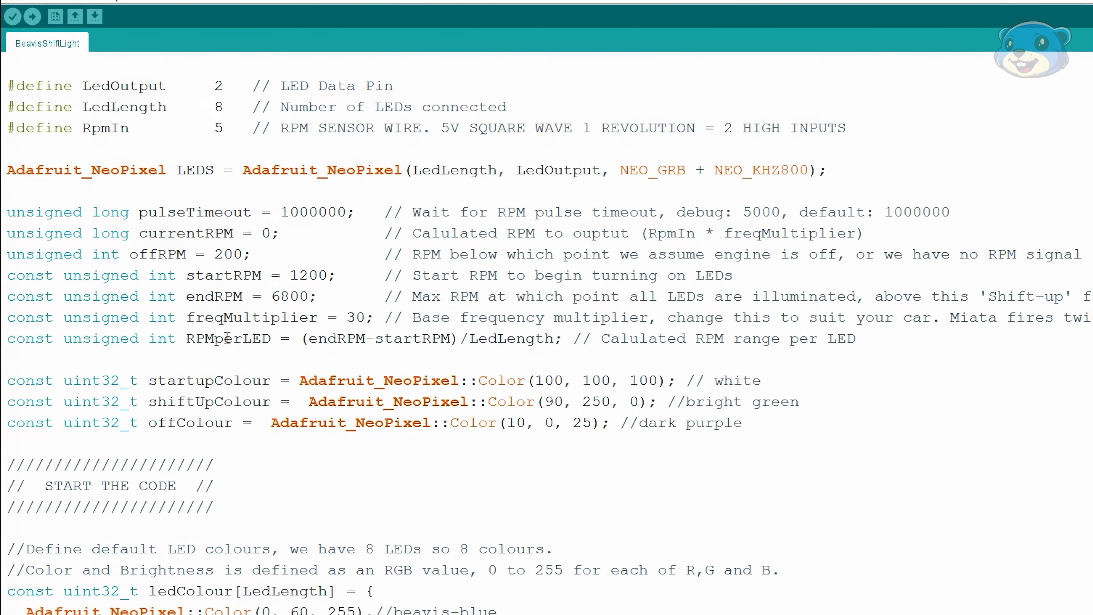
left_click(7, 359)
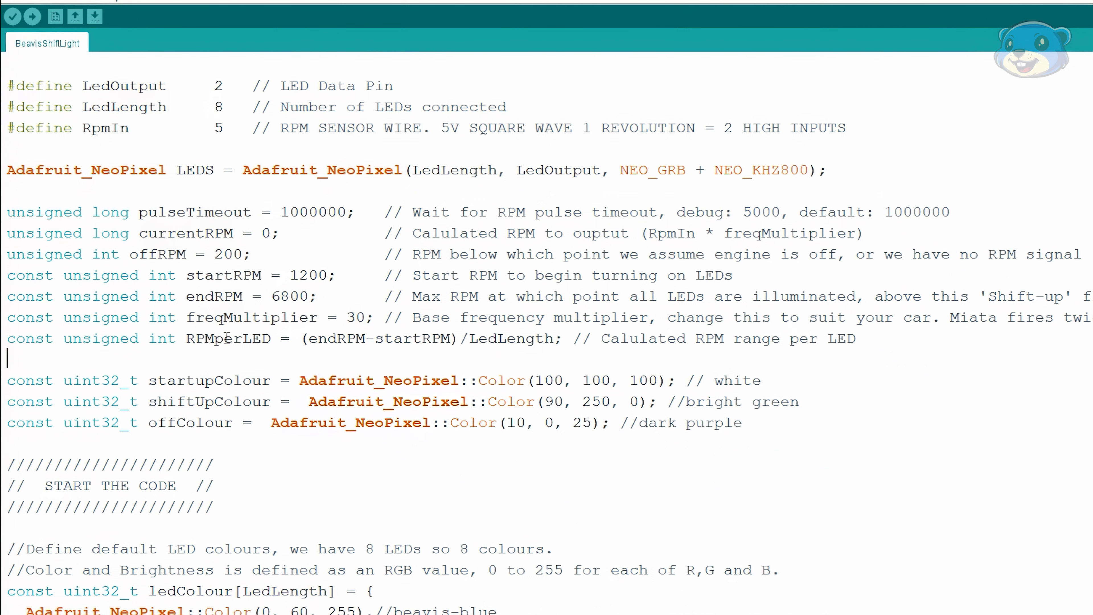
double_click(251, 317)
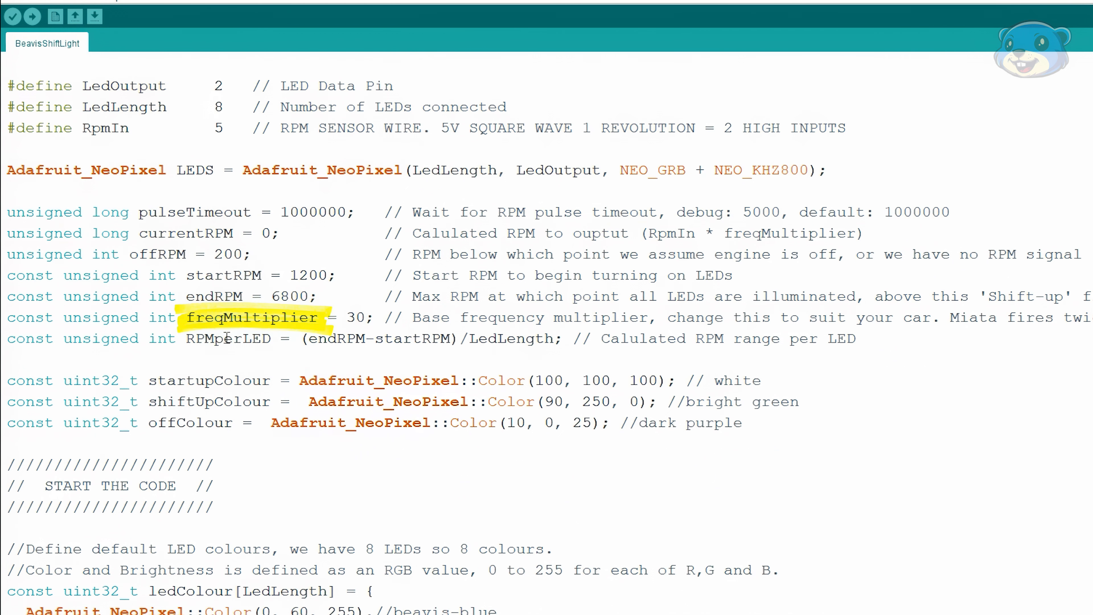
left_click(6, 359)
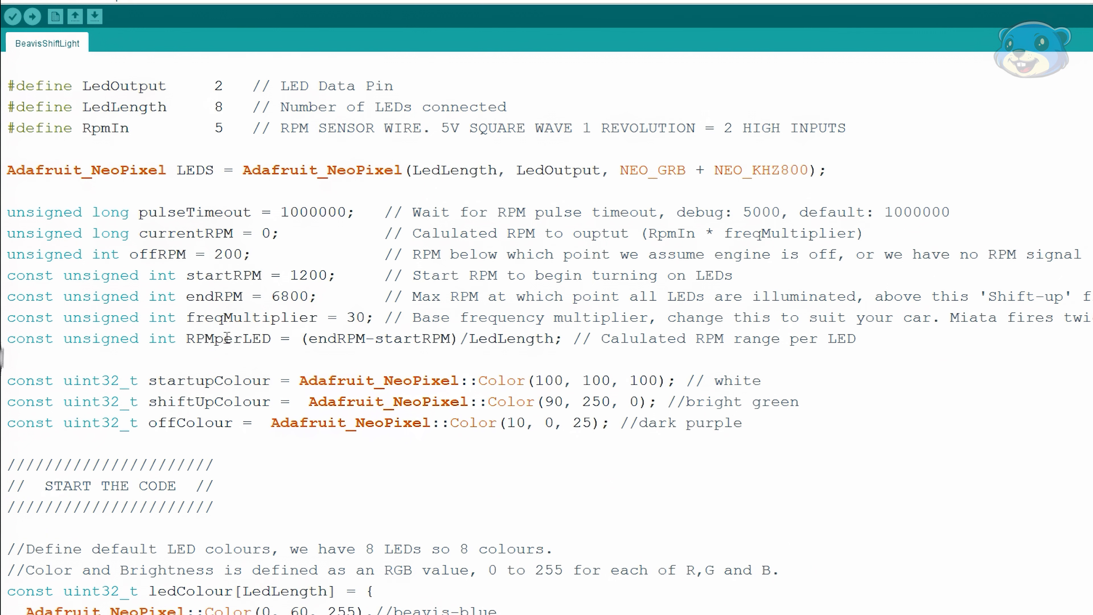
left_click(10, 359)
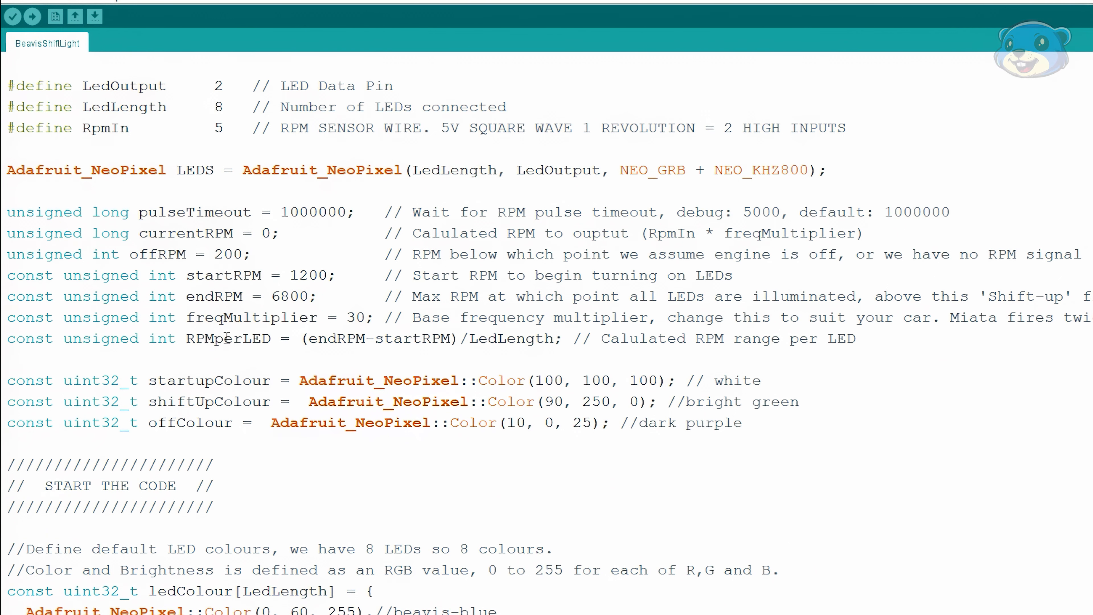
left_click(7, 360)
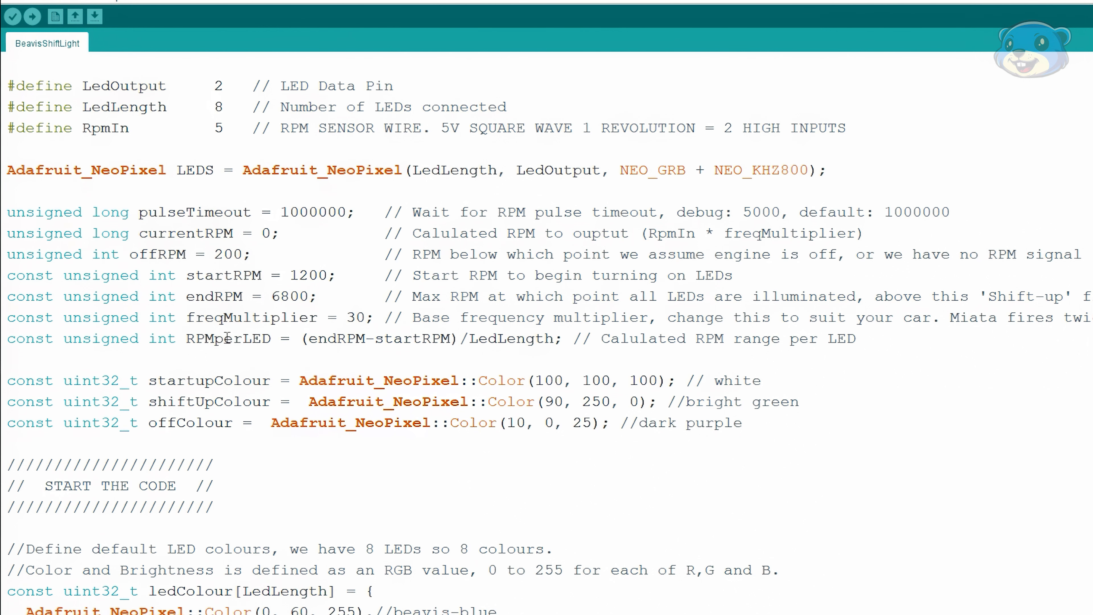
left_click(7, 359)
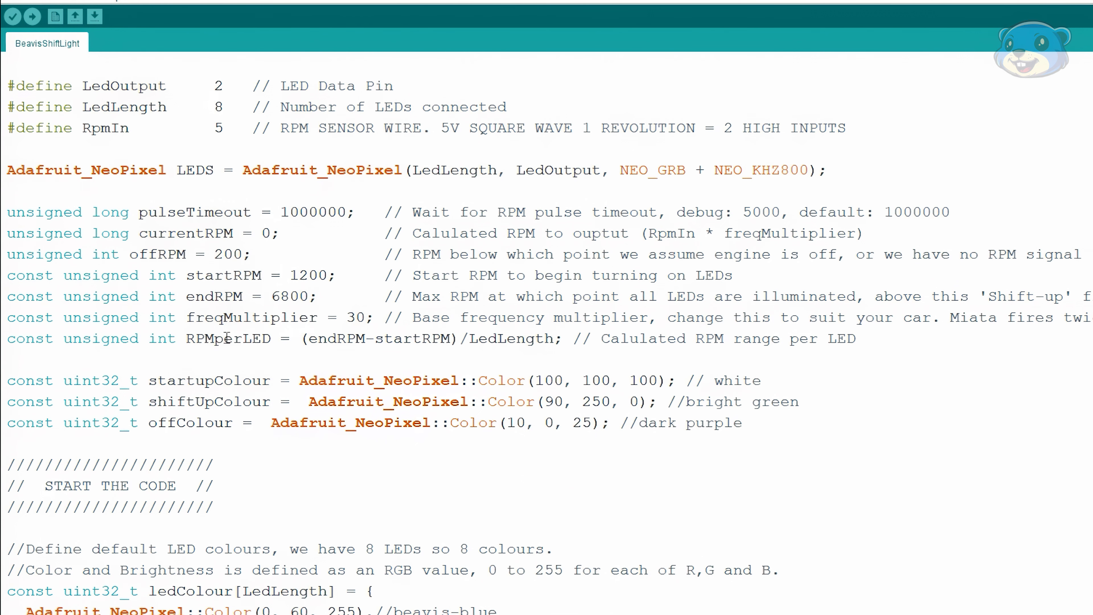
left_click(8, 359)
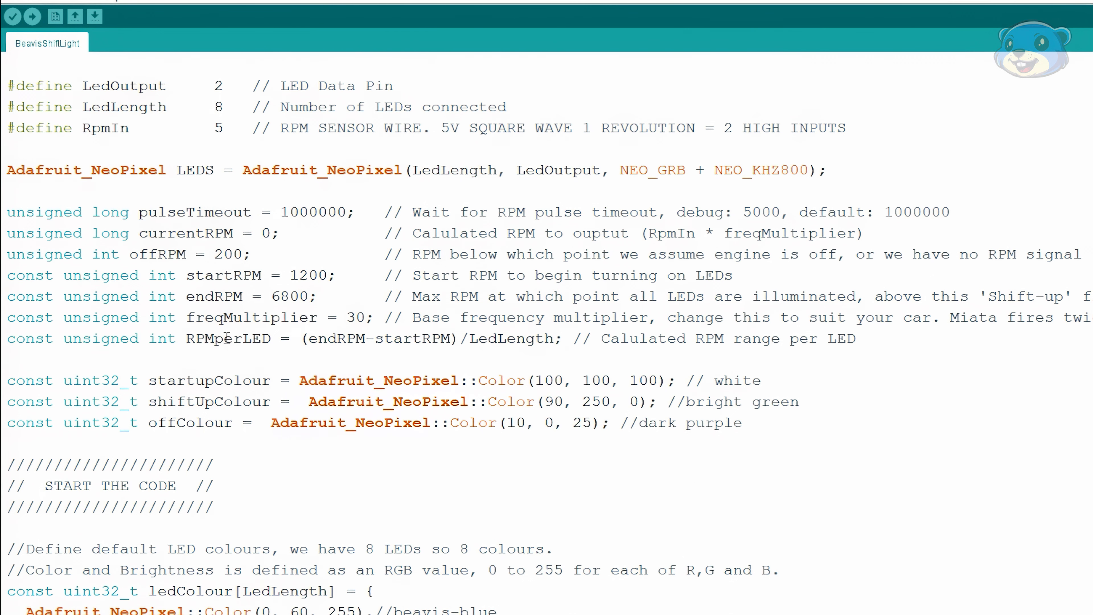
left_click(8, 359)
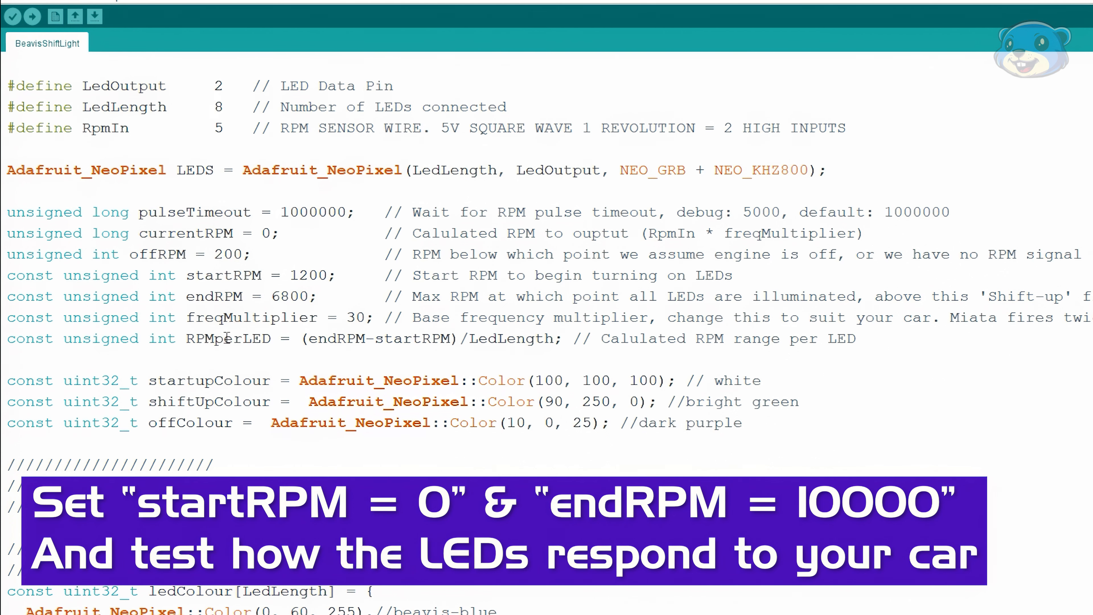
left_click(7, 359)
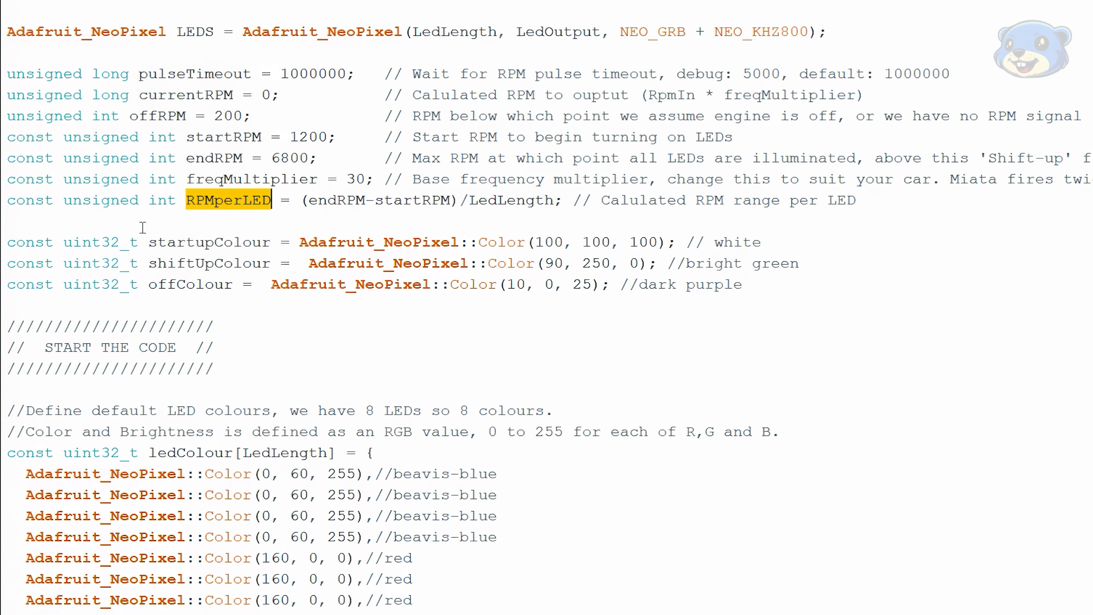
left_click(140, 226)
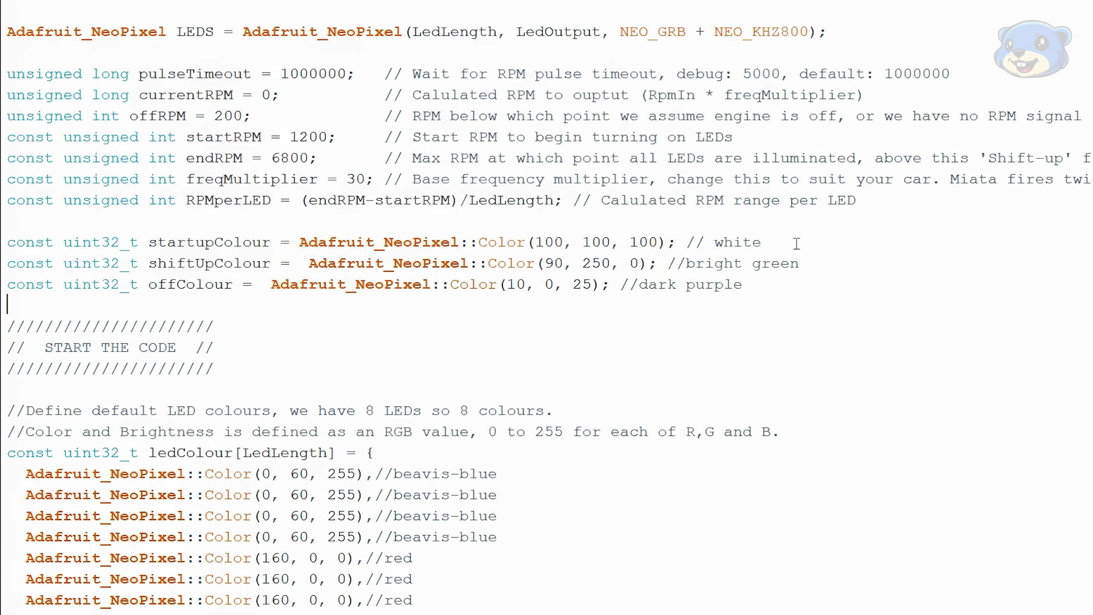
mouse_move(195, 248)
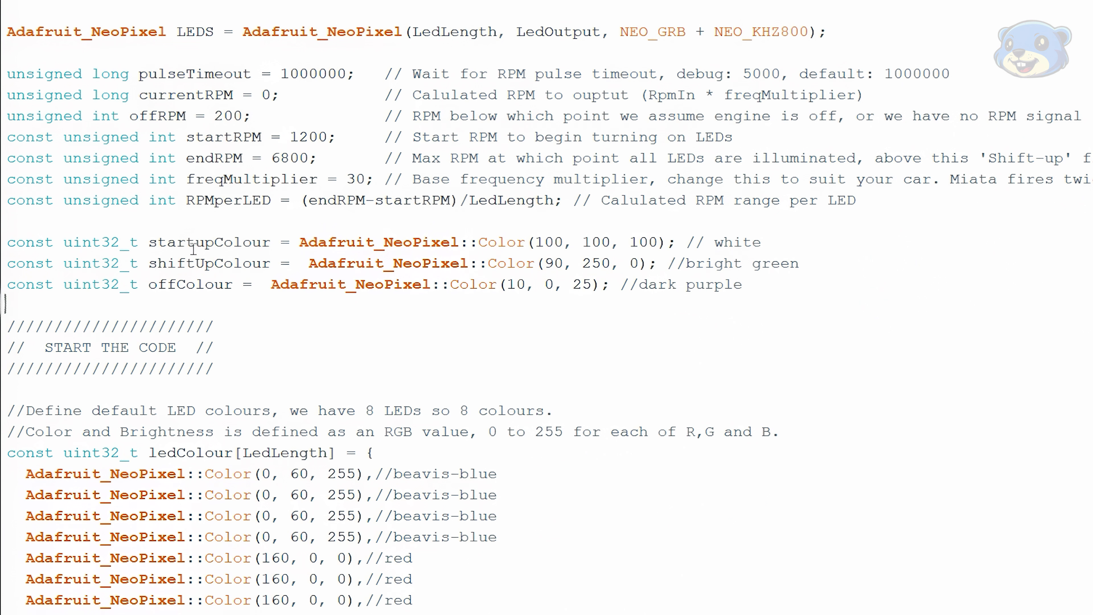
double_click(208, 242)
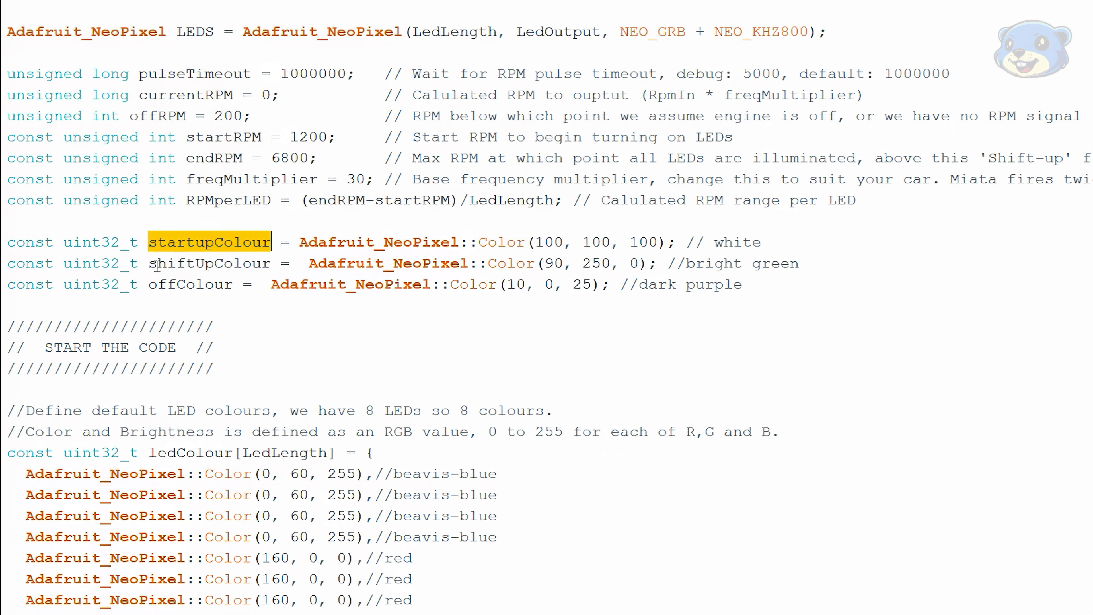
mouse_move(119, 272)
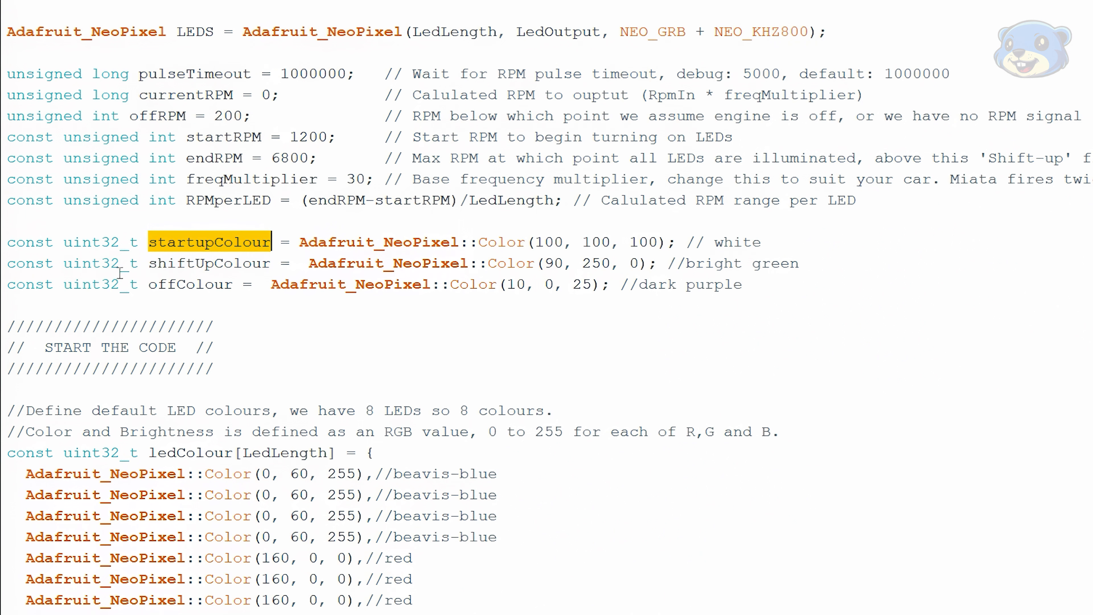
double_click(209, 263)
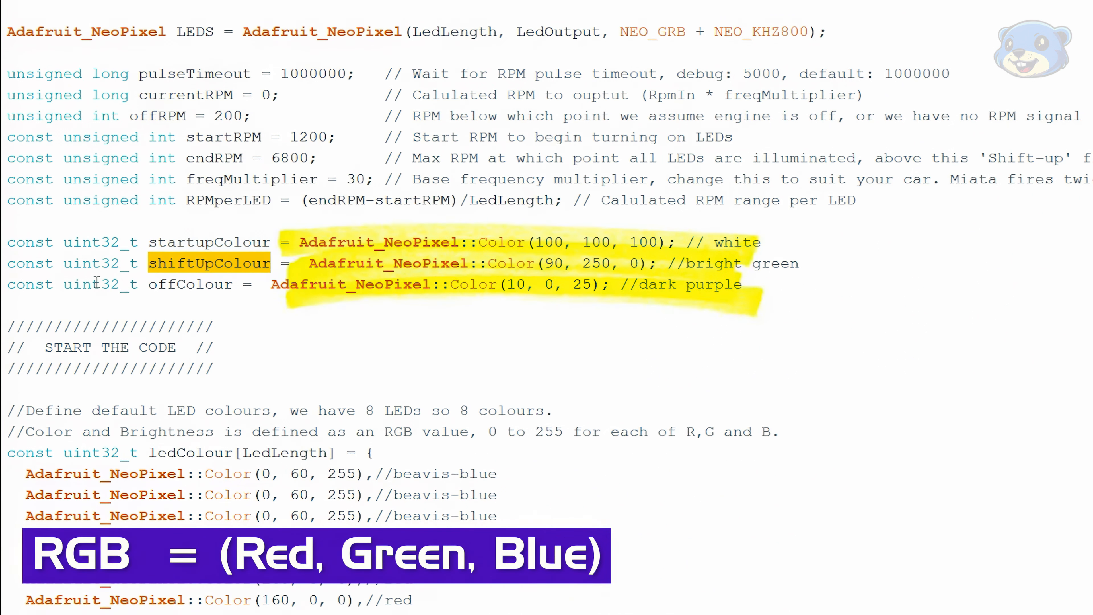
mouse_move(153, 285)
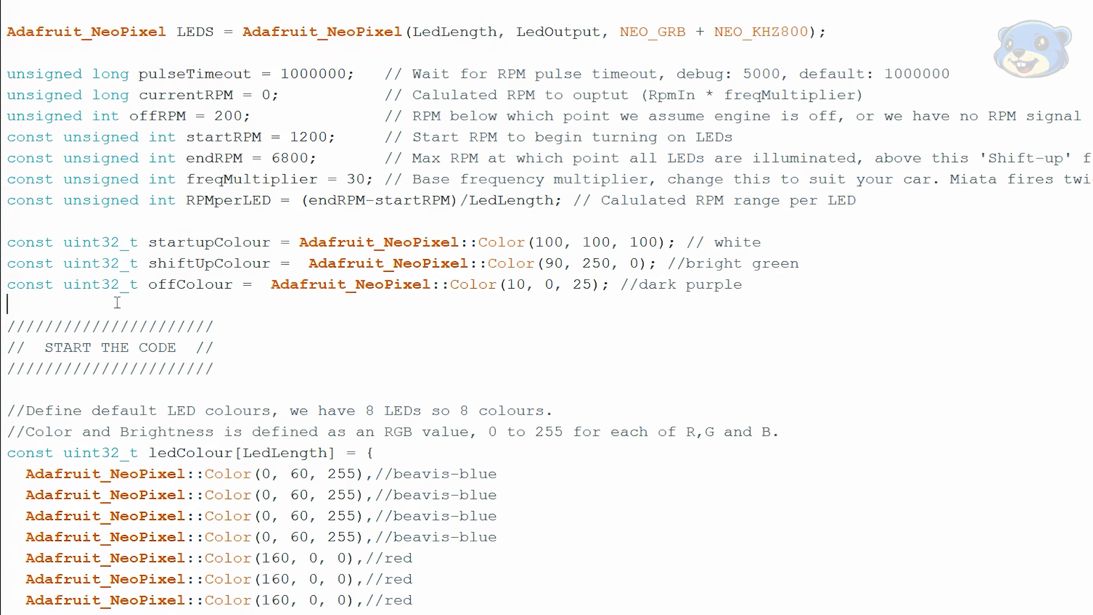
mouse_move(376, 301)
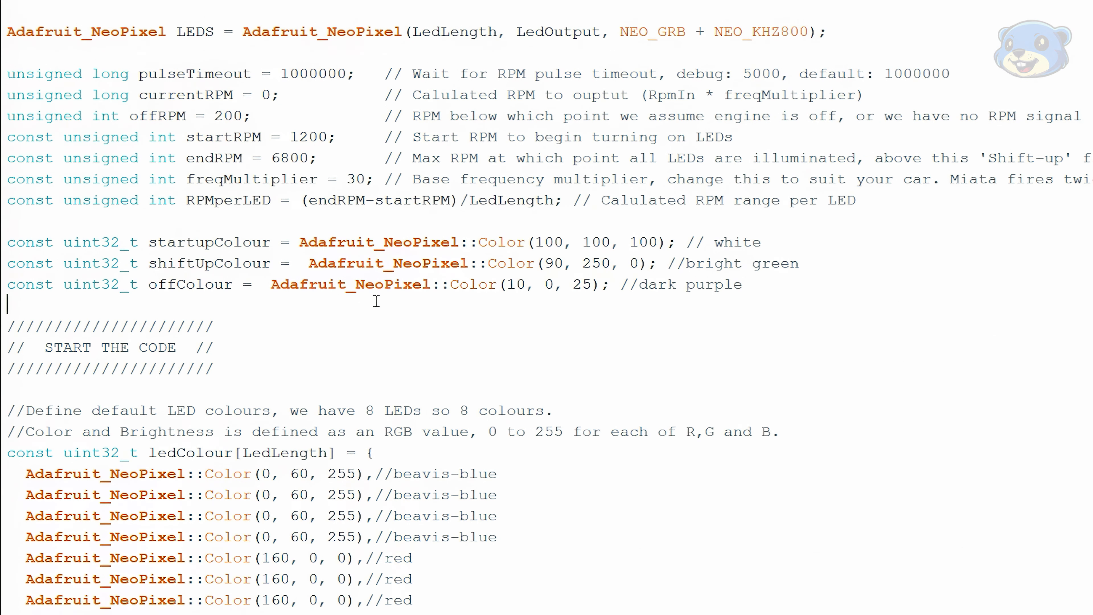
scroll("down", 3)
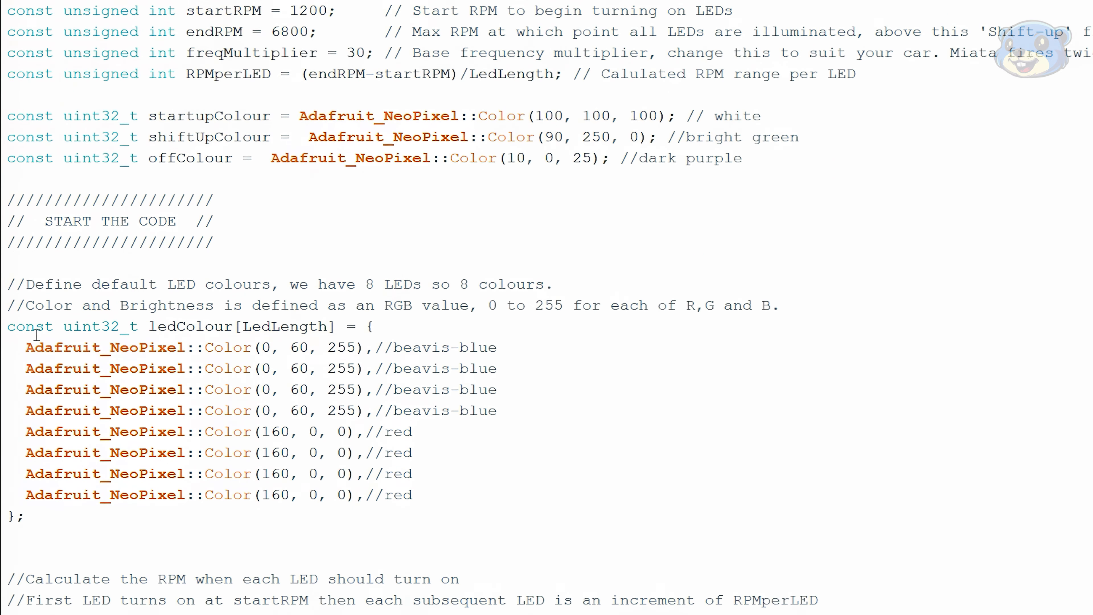
scroll("down", 3)
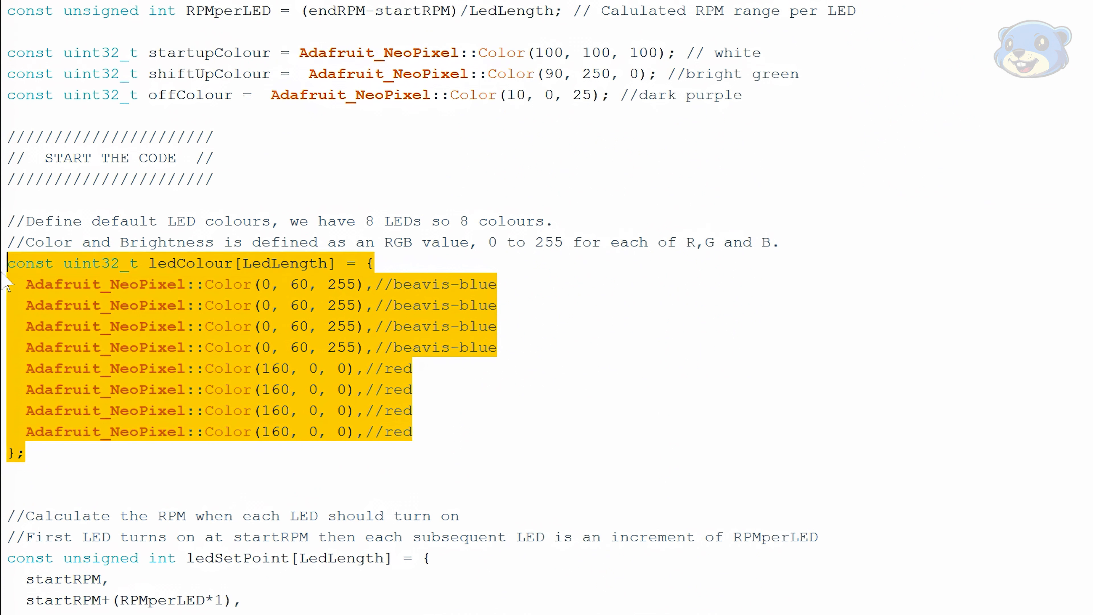
mouse_move(78, 466)
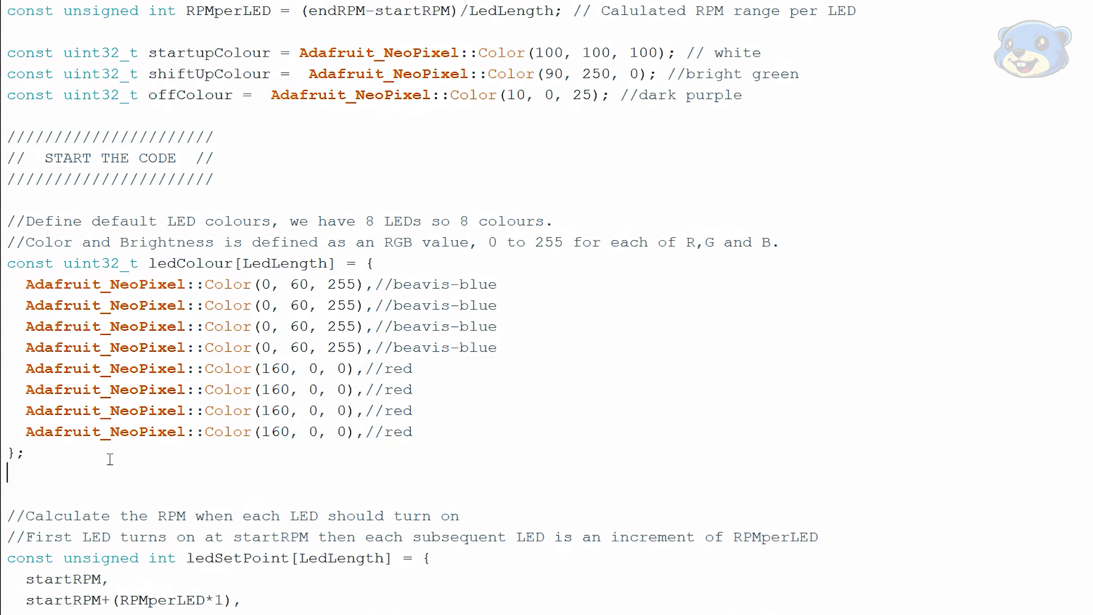
mouse_move(137, 474)
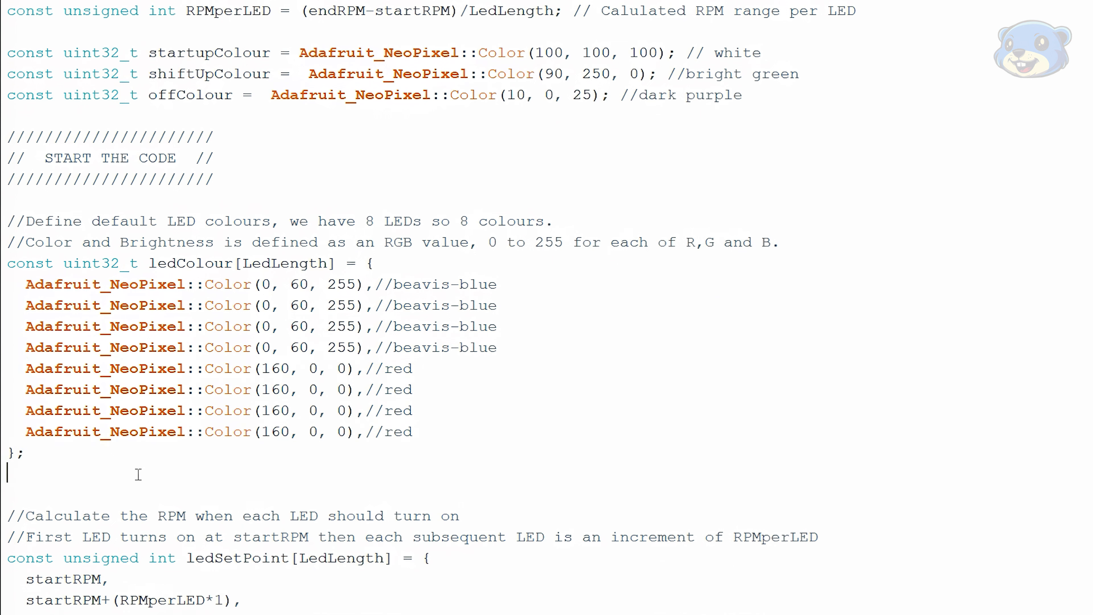
mouse_move(108, 490)
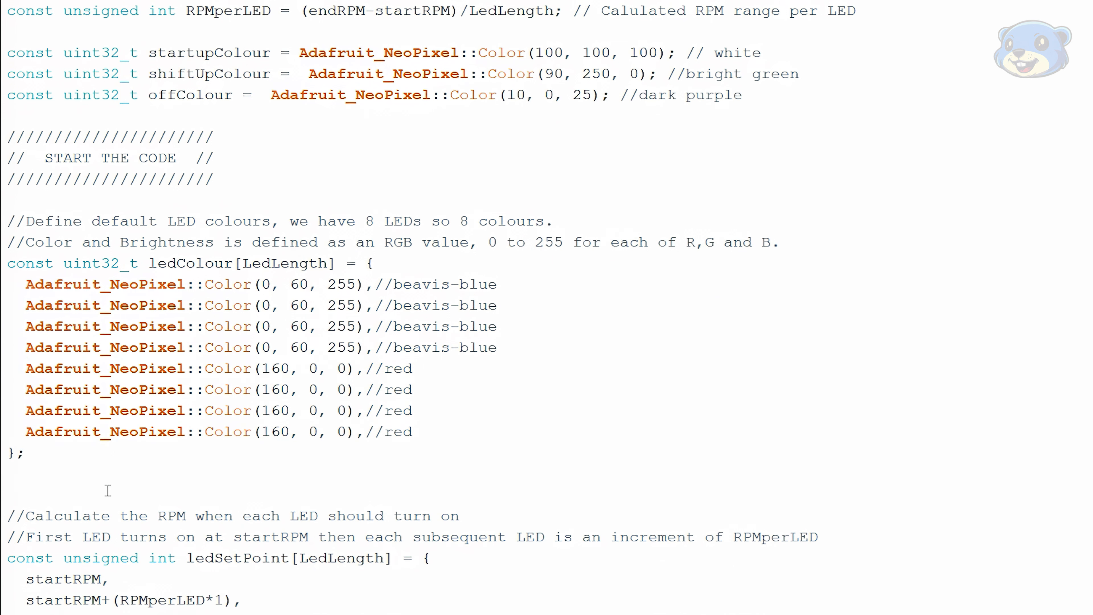
left_click(7, 475)
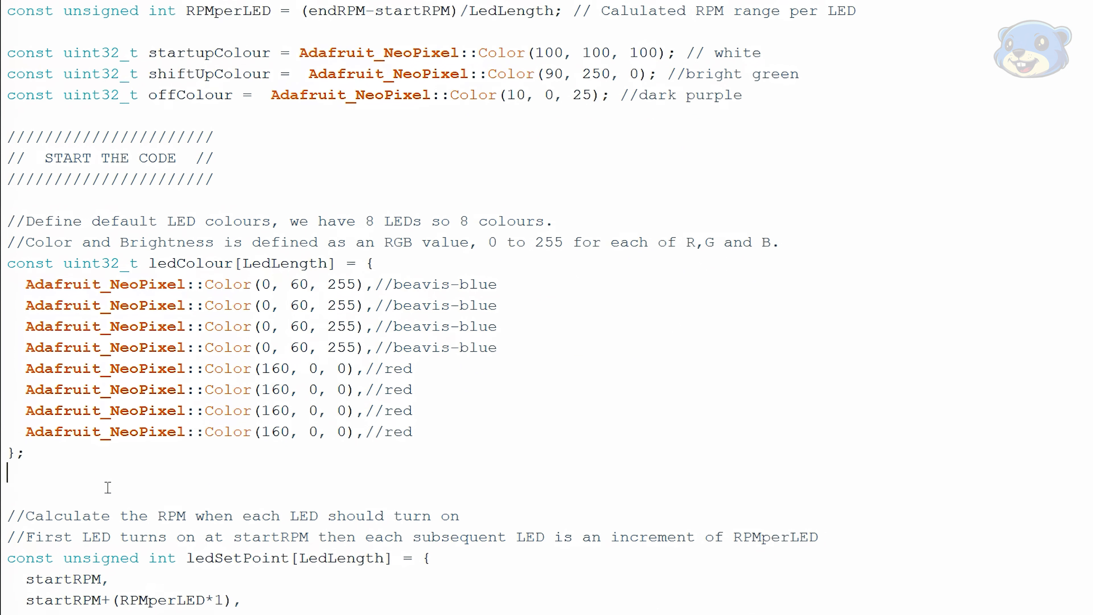
scroll("down", 3)
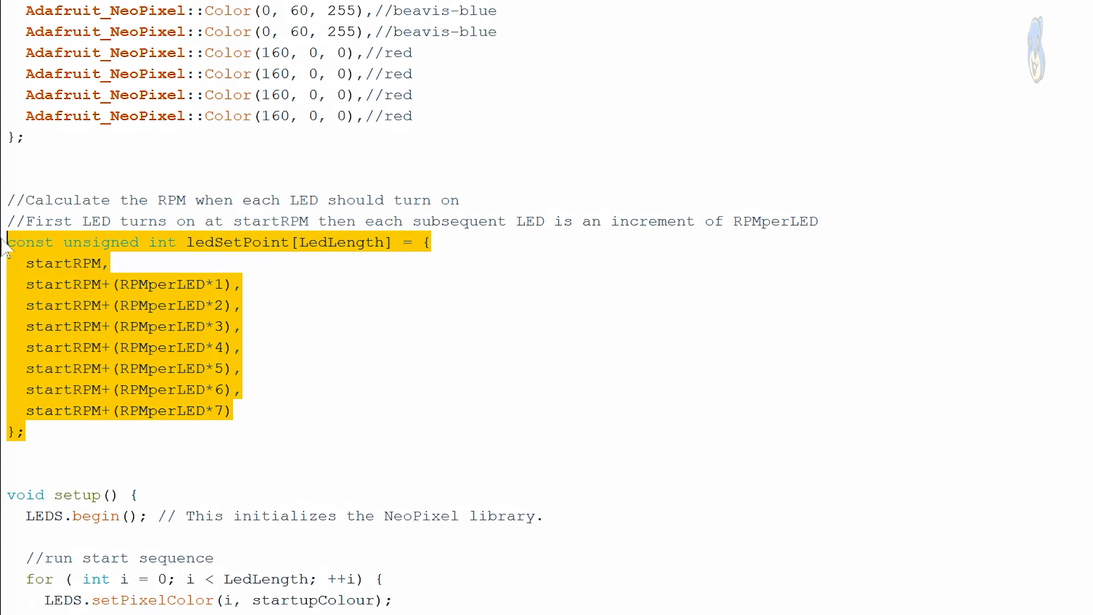
left_click(70, 451)
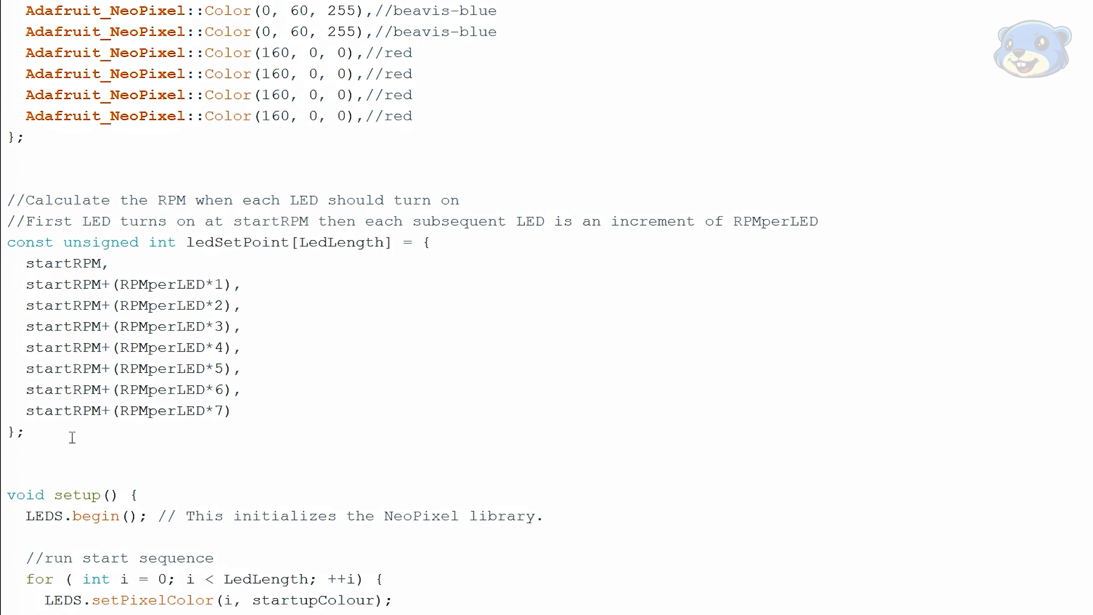
scroll("down", 3)
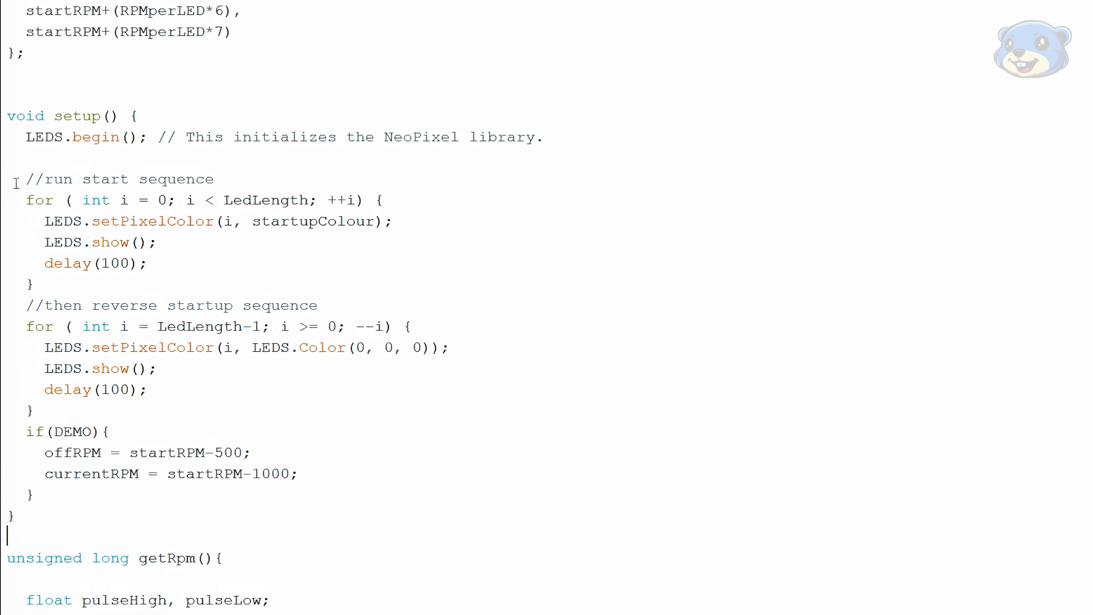
mouse_move(22, 138)
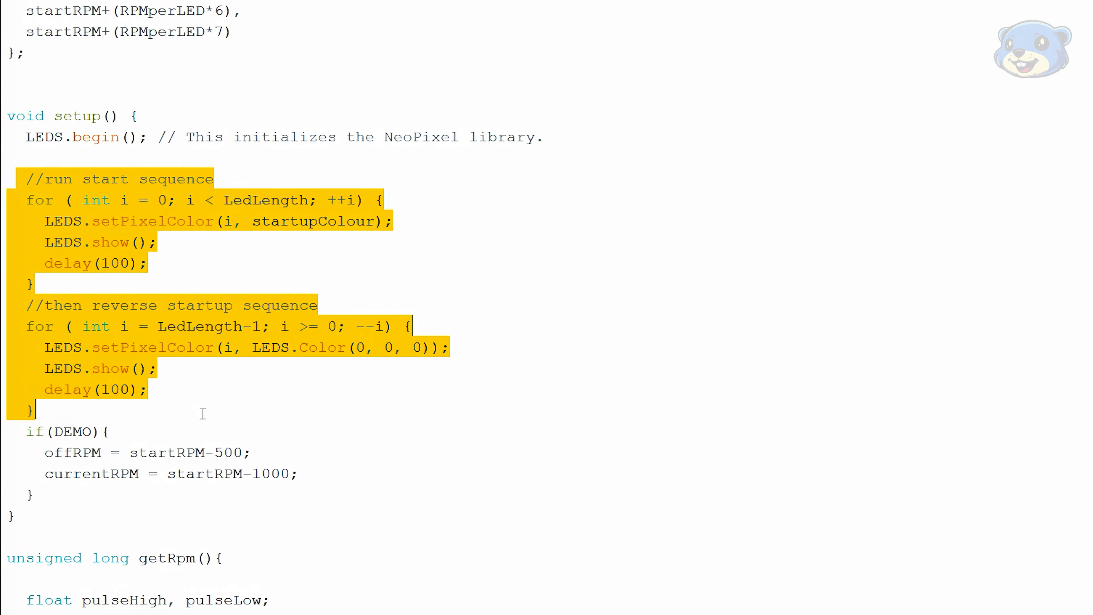
mouse_move(245, 419)
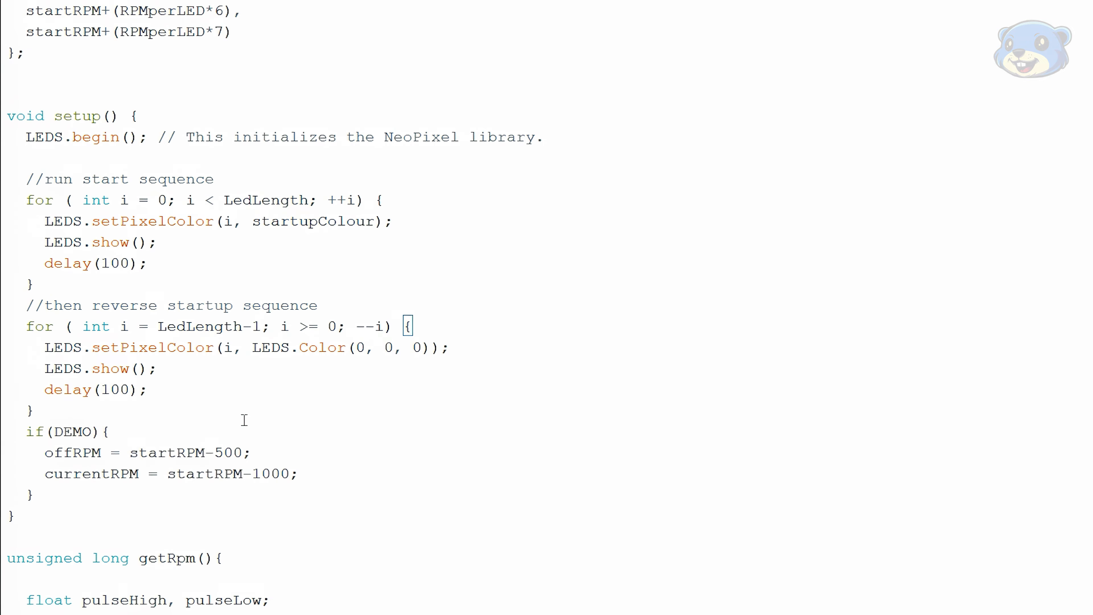
scroll("down", 3)
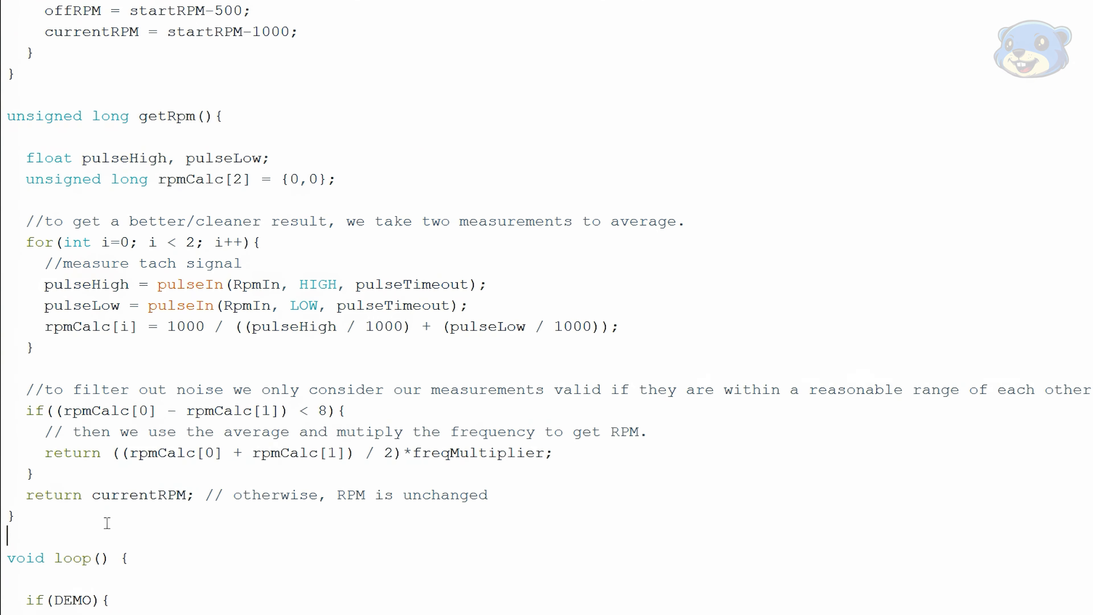
mouse_move(28, 159)
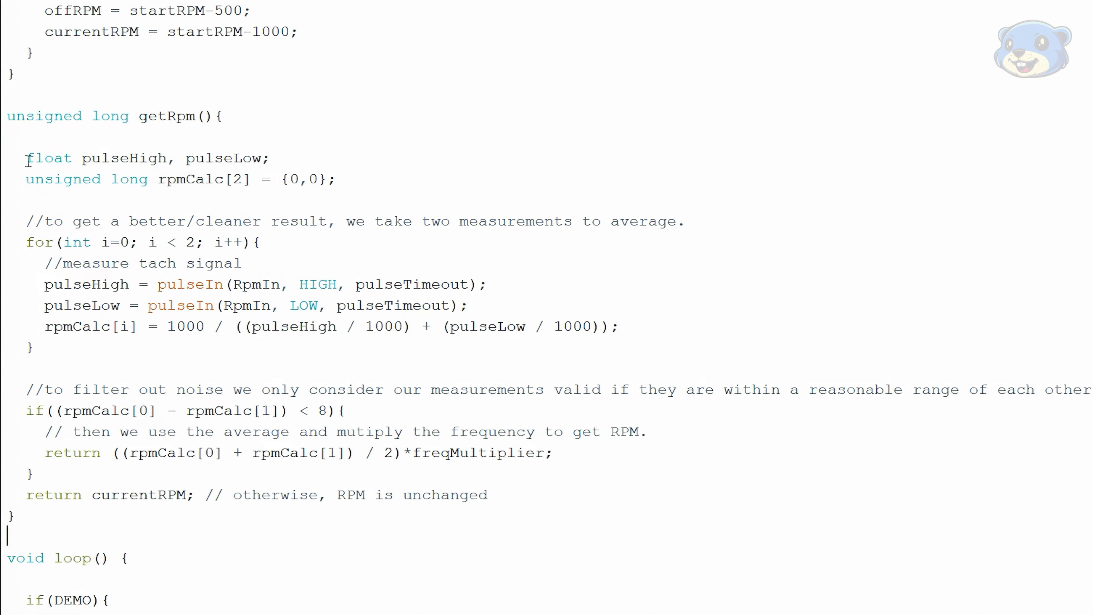
left_click(553, 453)
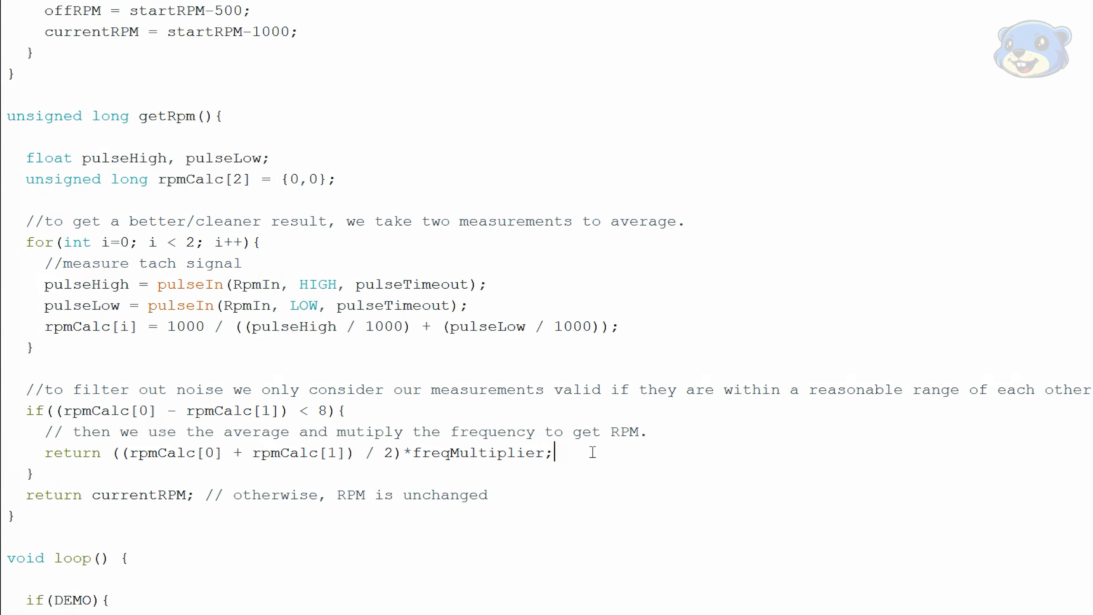
scroll("down", 3)
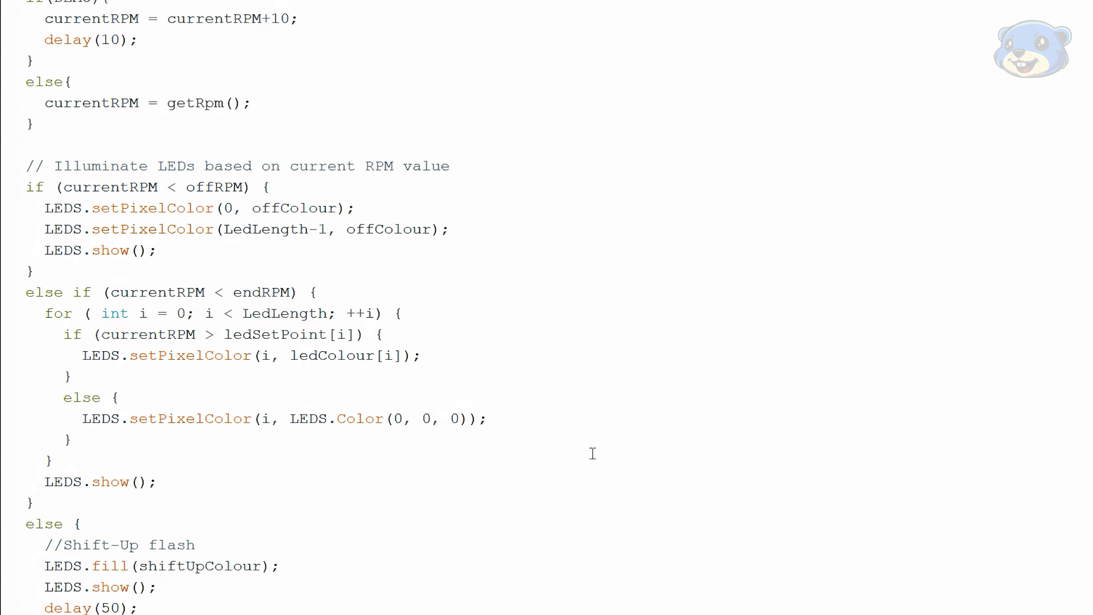
mouse_move(40, 78)
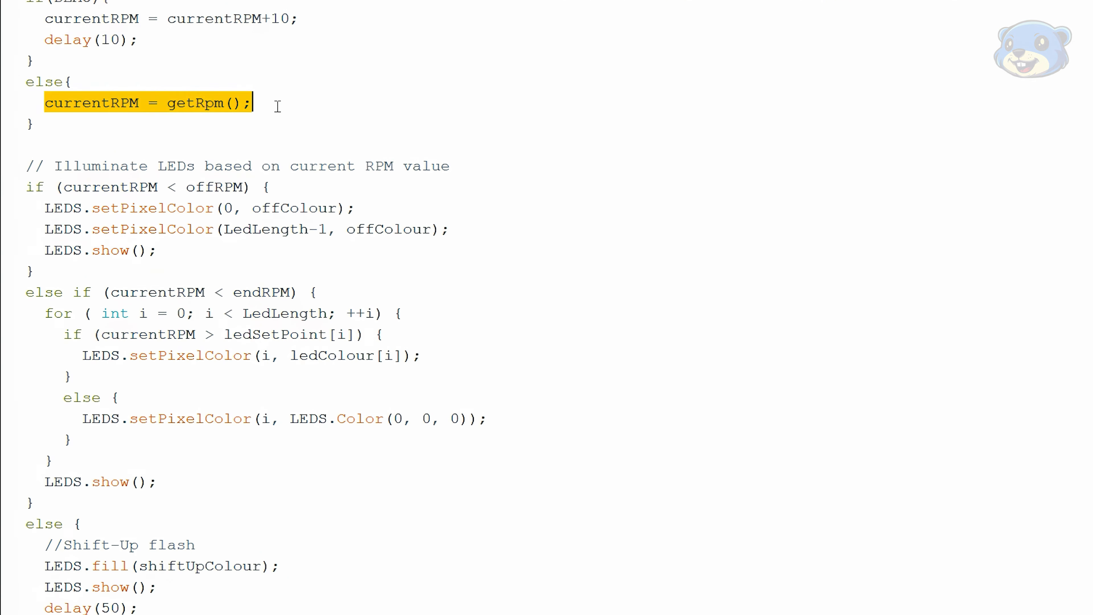
mouse_move(13, 193)
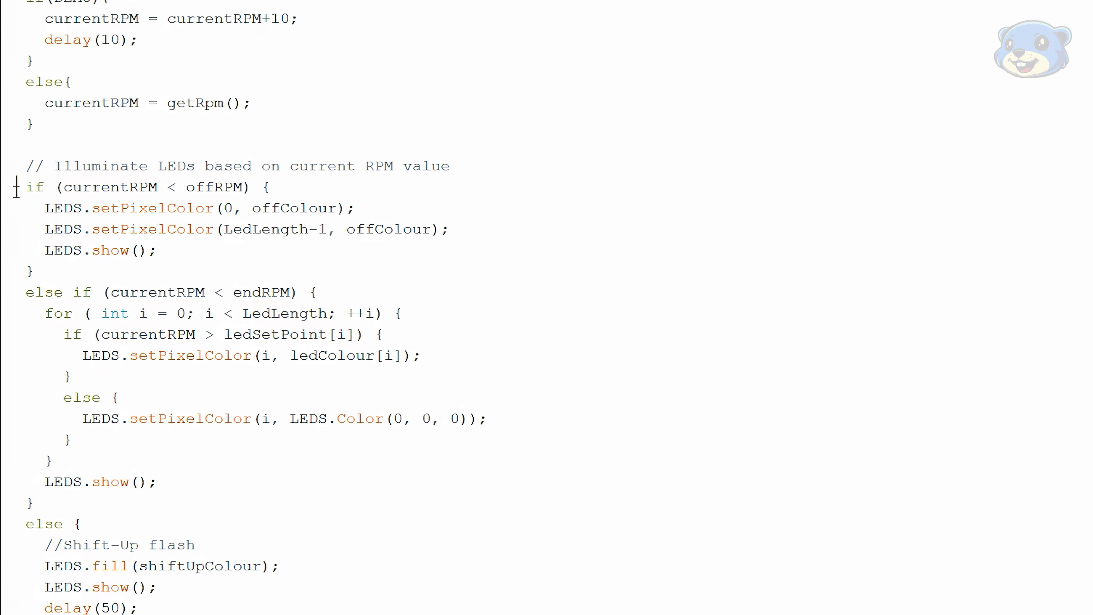
left_click_drag(25, 187, 33, 271)
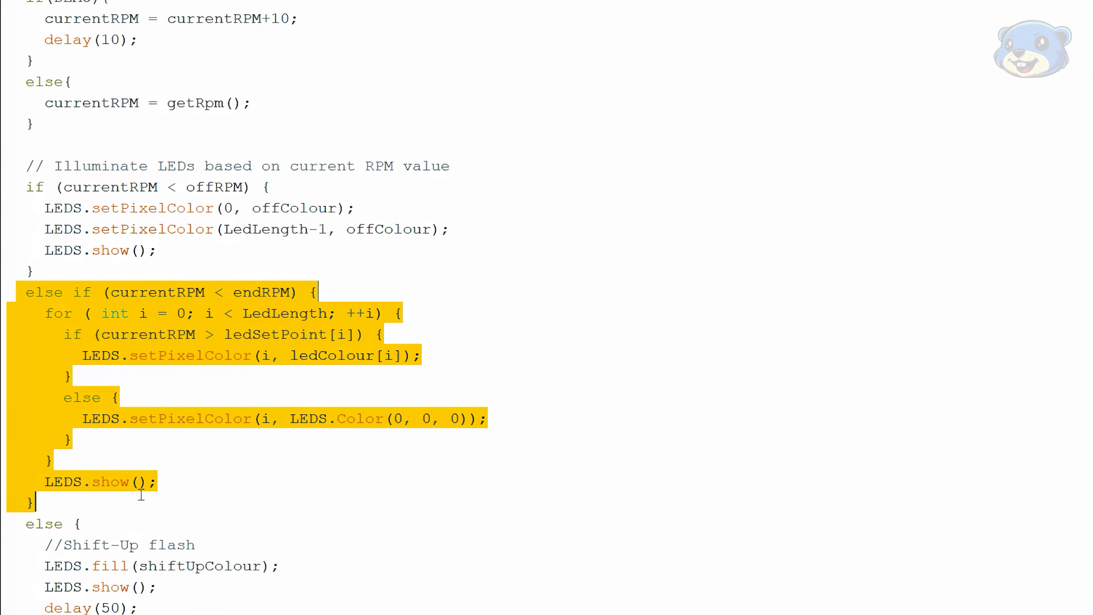
mouse_move(159, 509)
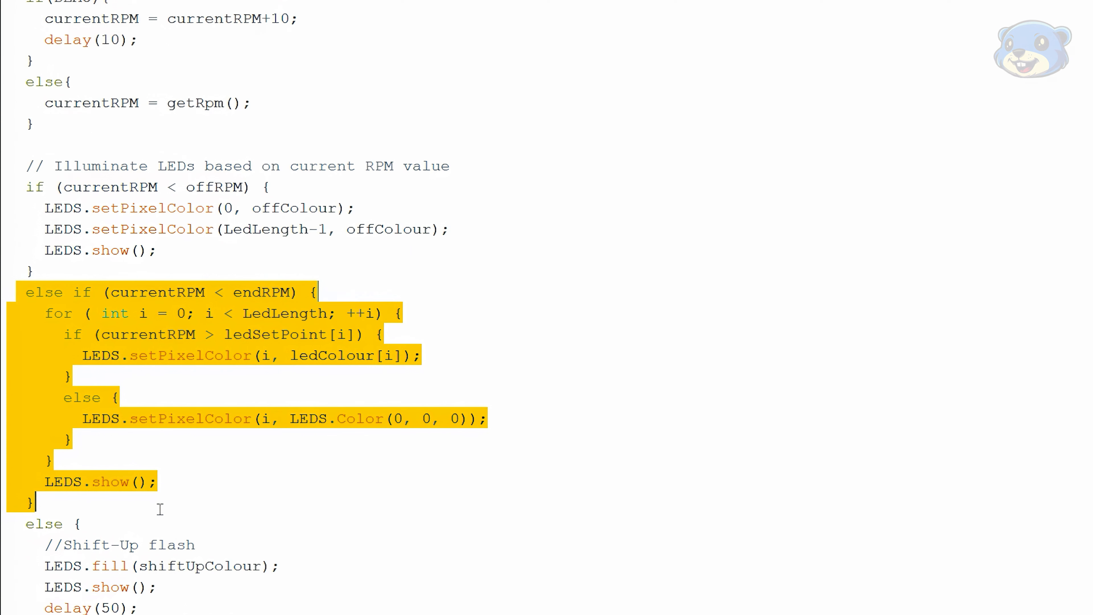
mouse_move(223, 291)
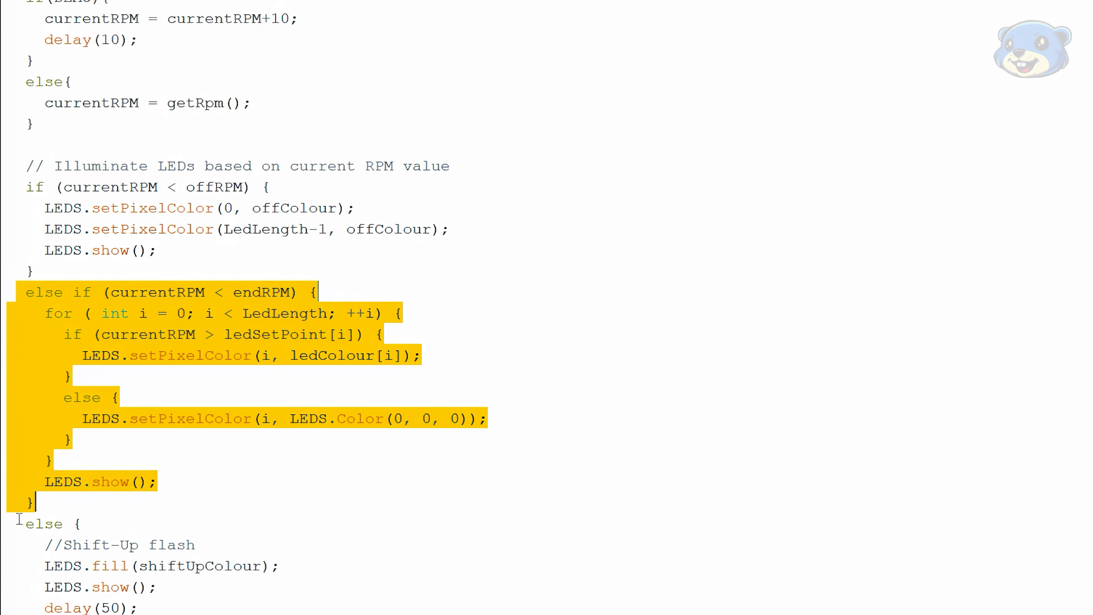
scroll("down", 3)
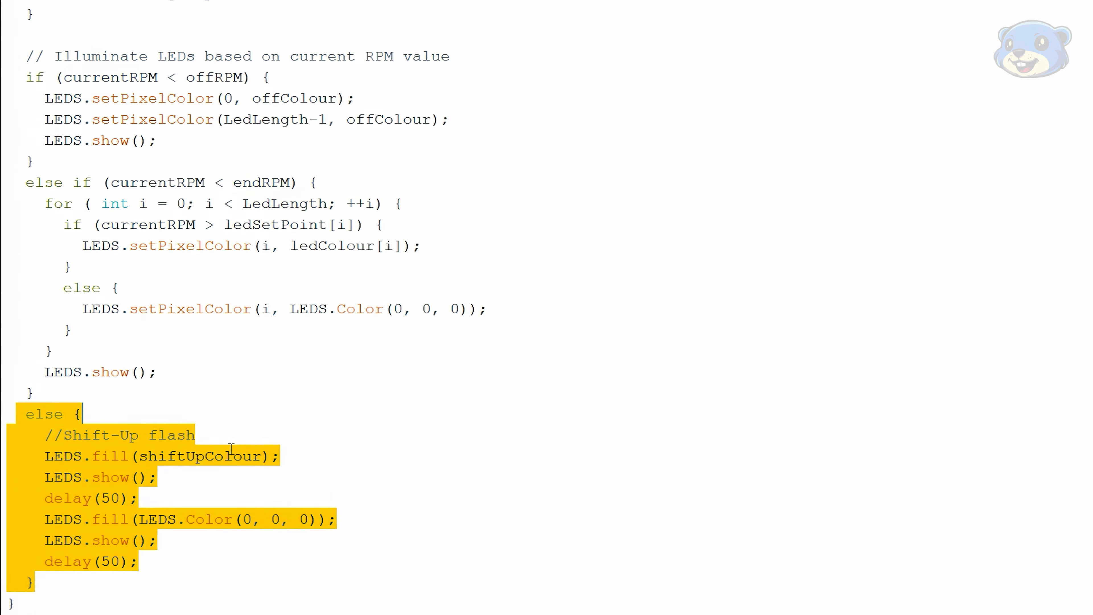
mouse_move(223, 418)
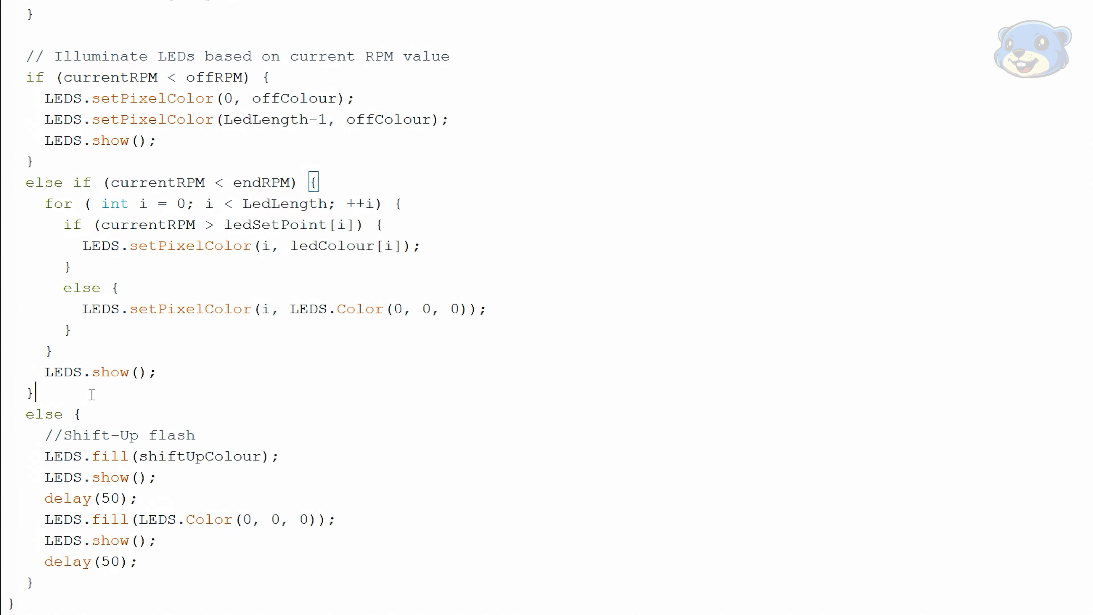
mouse_move(626, 385)
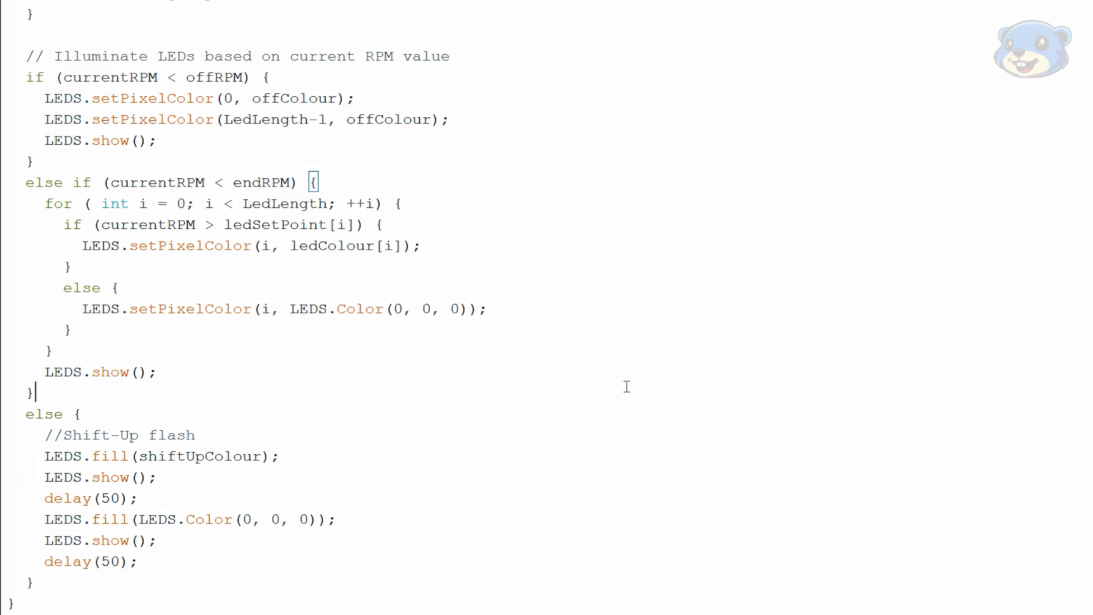
scroll("up", 3)
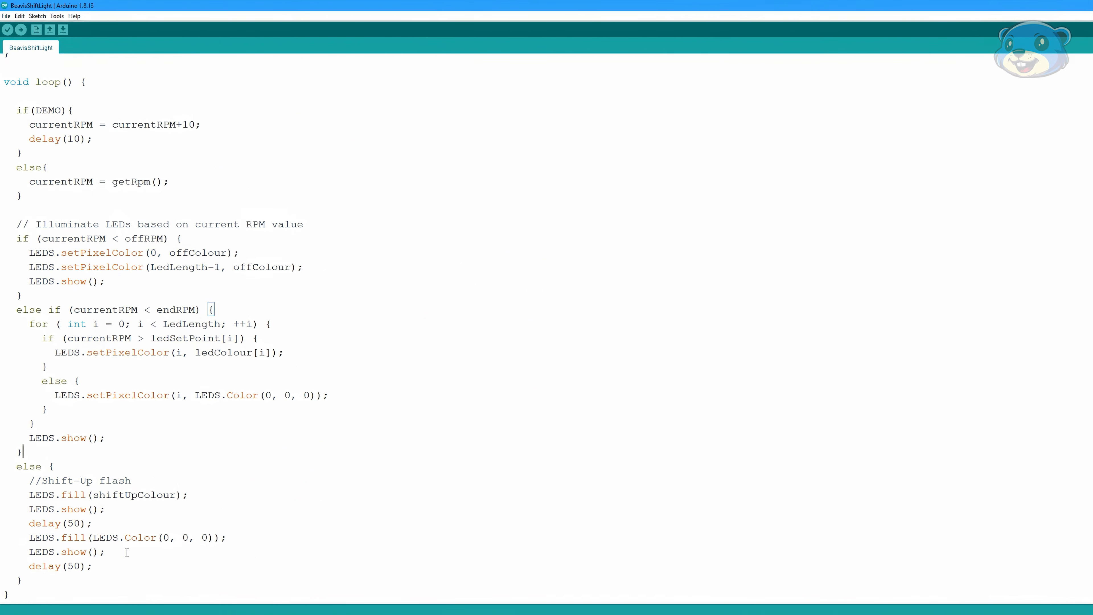
mouse_move(133, 547)
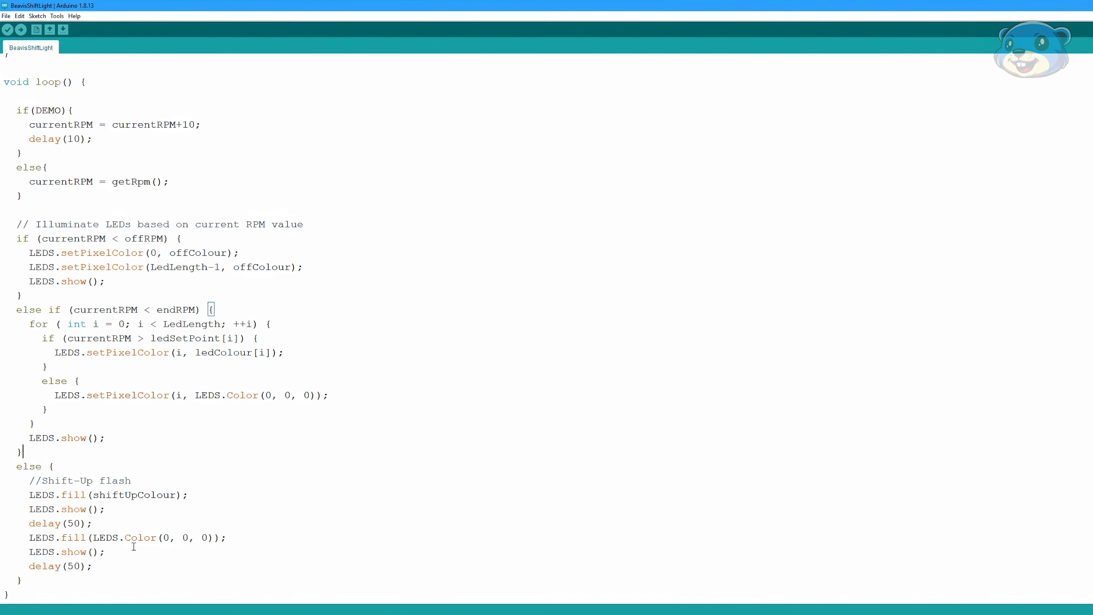
mouse_move(667, 290)
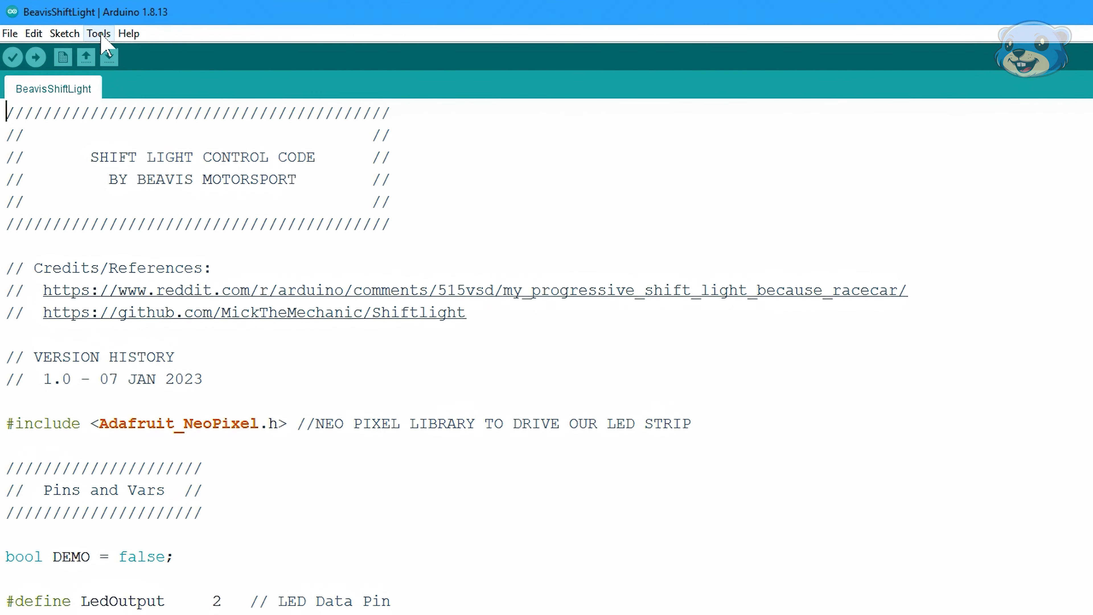
left_click(99, 33)
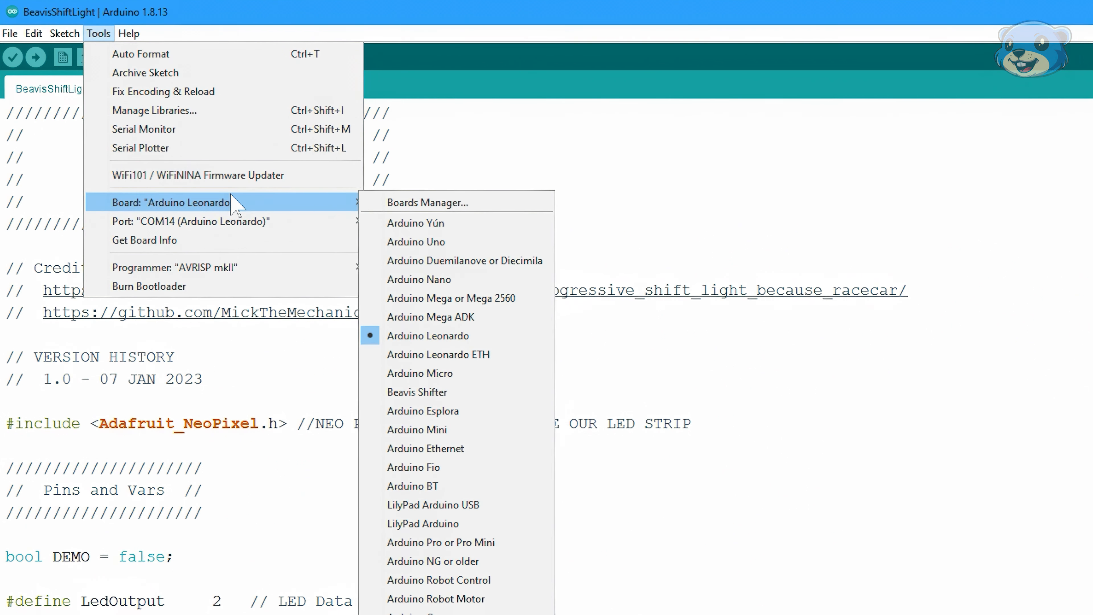
mouse_move(453, 560)
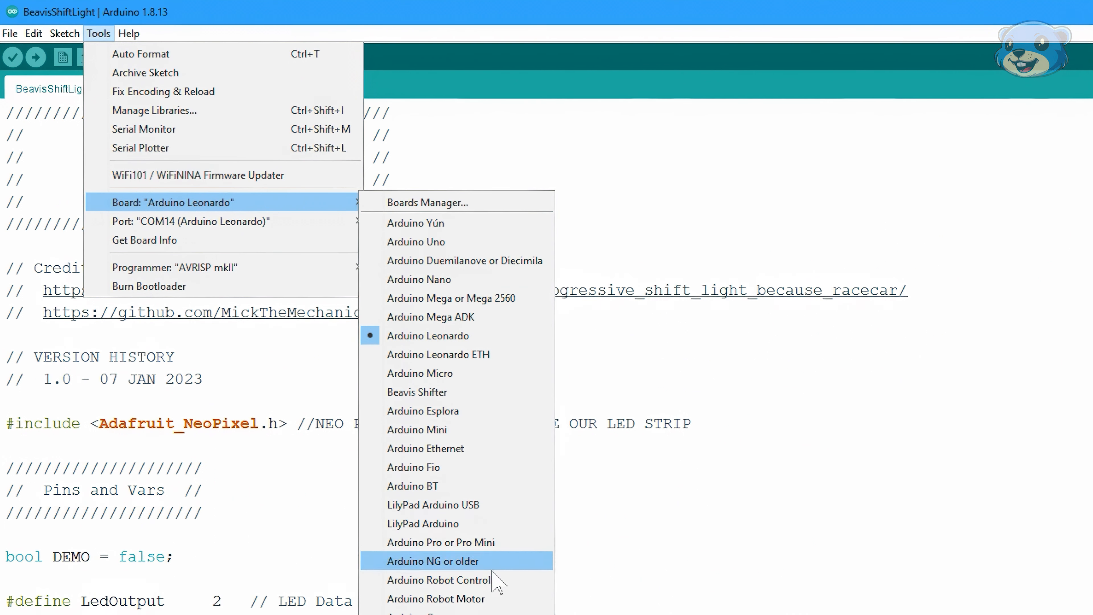
mouse_move(336, 201)
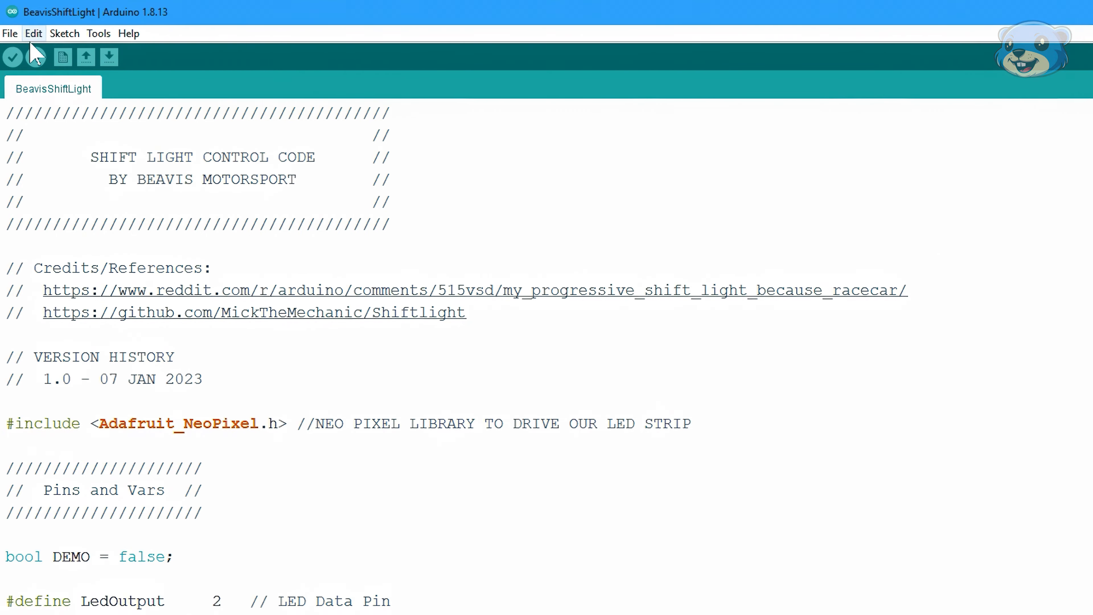
mouse_move(37, 57)
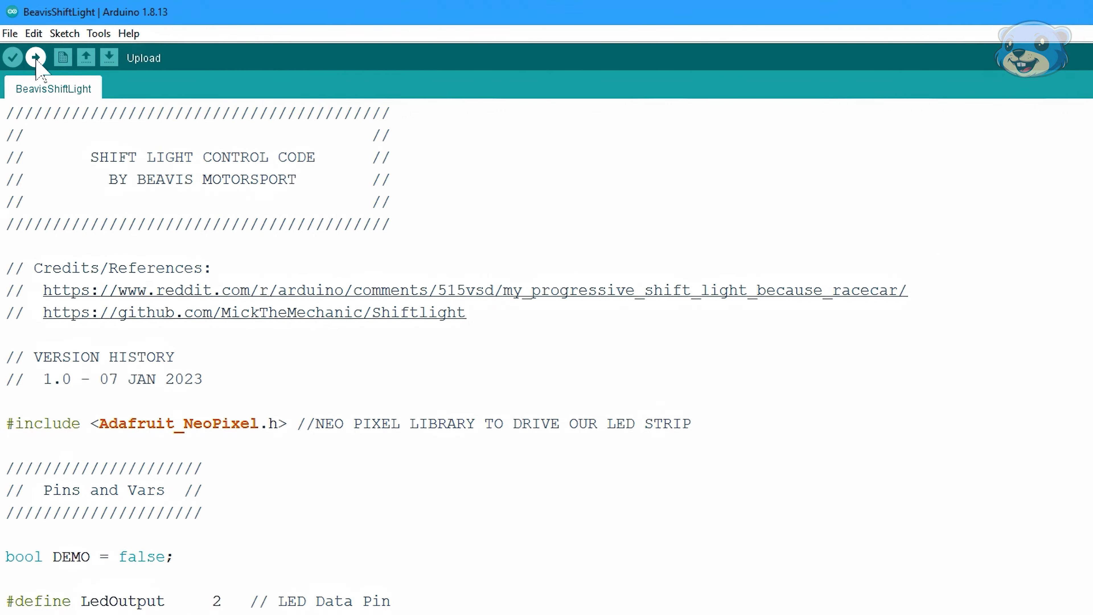
Upload the BeavisShiftLight sketch to the Arduino board
left_click(35, 57)
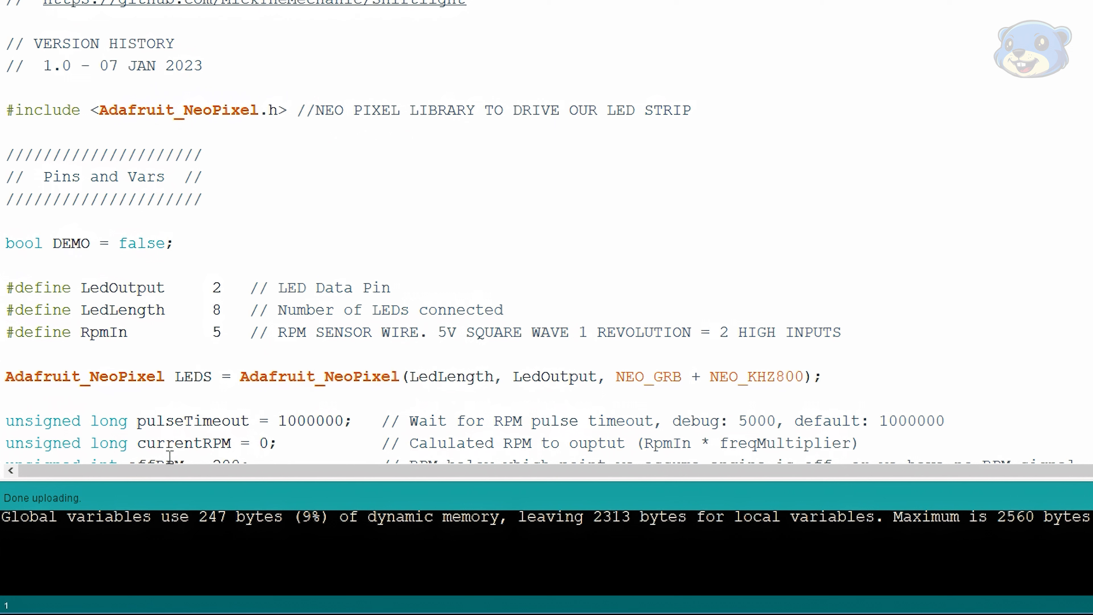
mouse_move(149, 443)
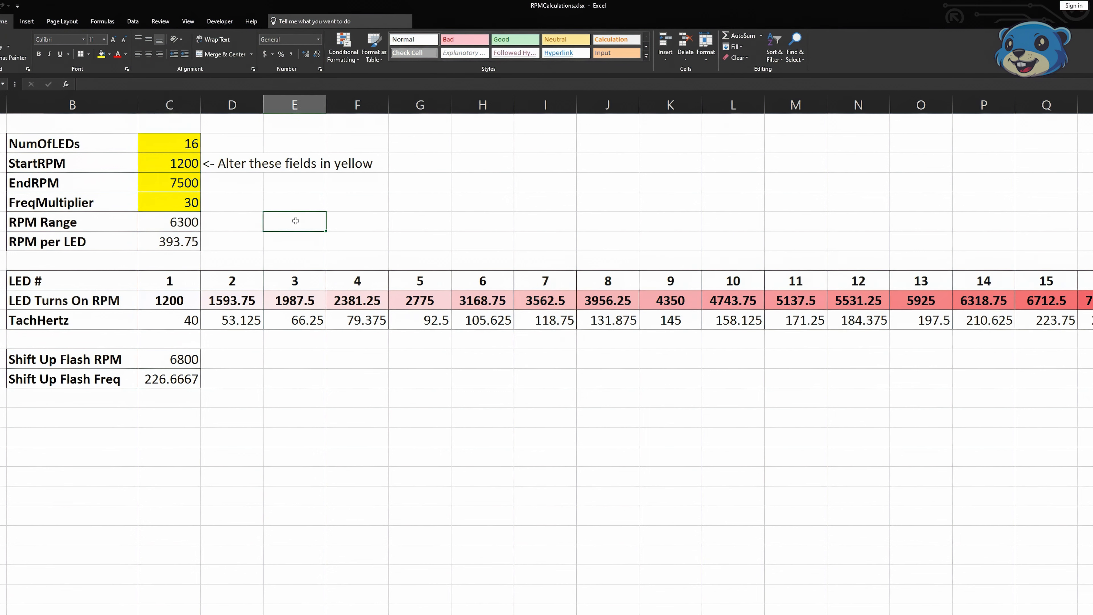
Change the NumOfLEDs cell from 16 to 8 in RPMCalculations.xlsx and switch windows
left_click(168, 143)
type("8")
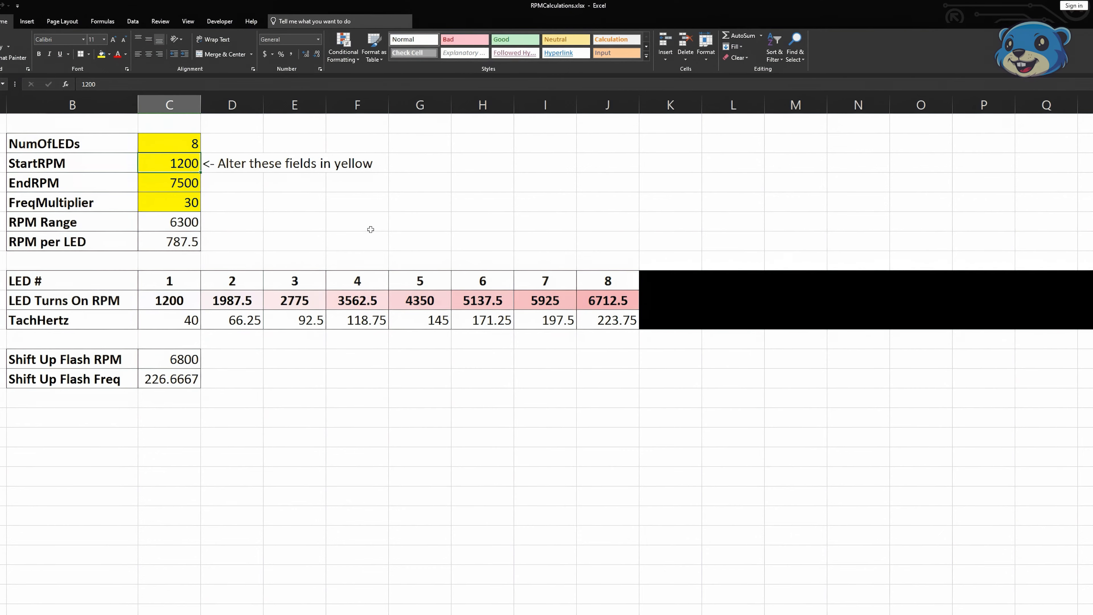
key("alt+tab")
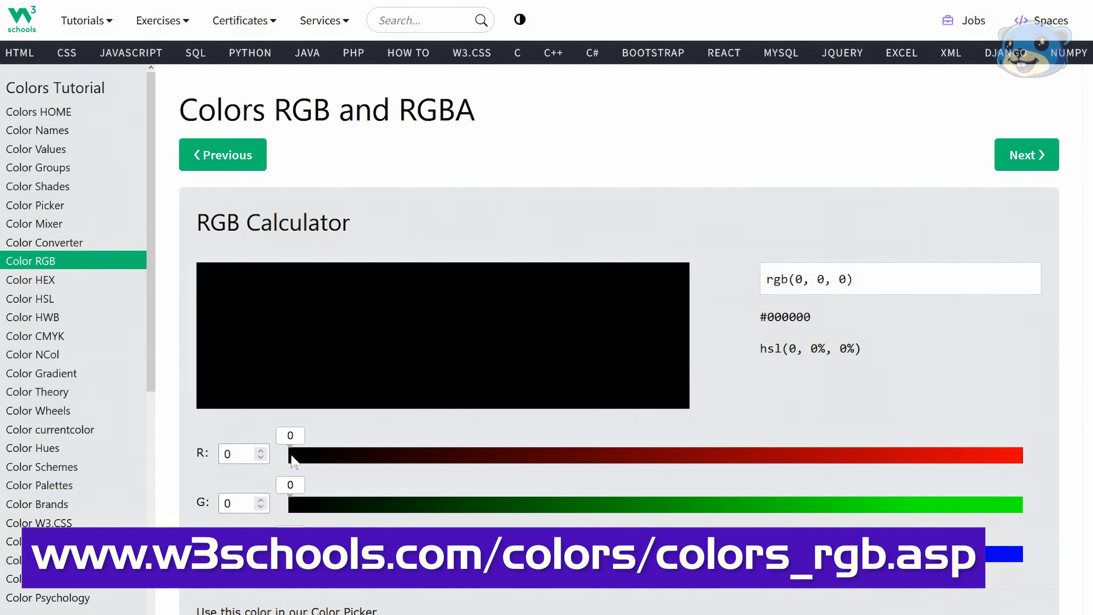